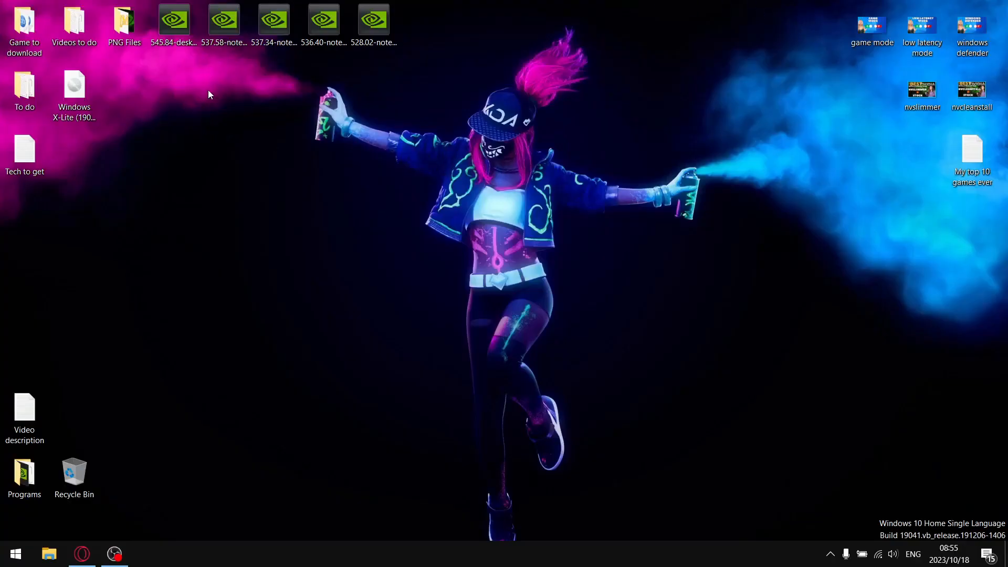
pyautogui.moveTo(167, 54)
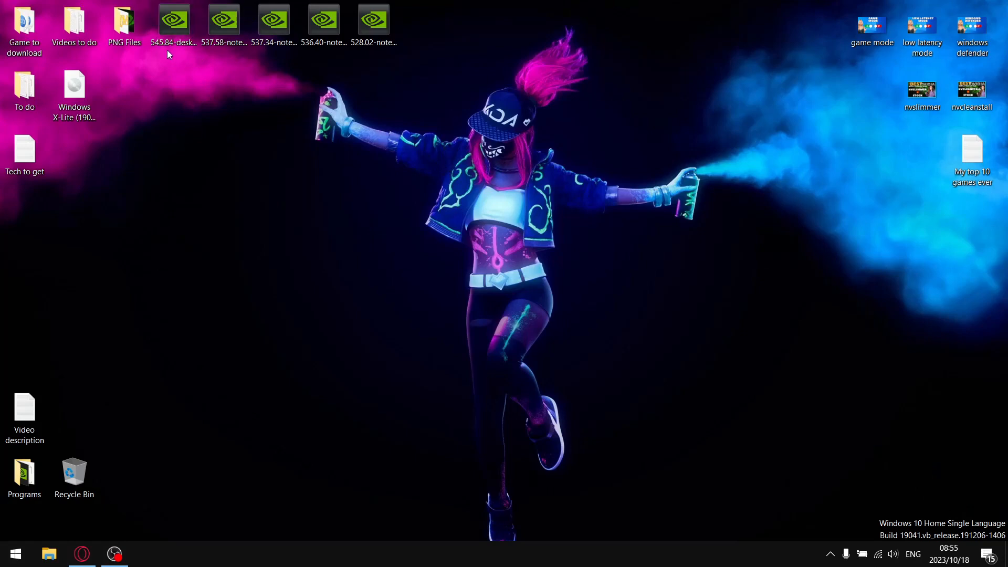
# Step: Pick out the 545.84 desktop and 537.58 notebook driver files
pyautogui.click(173, 20)
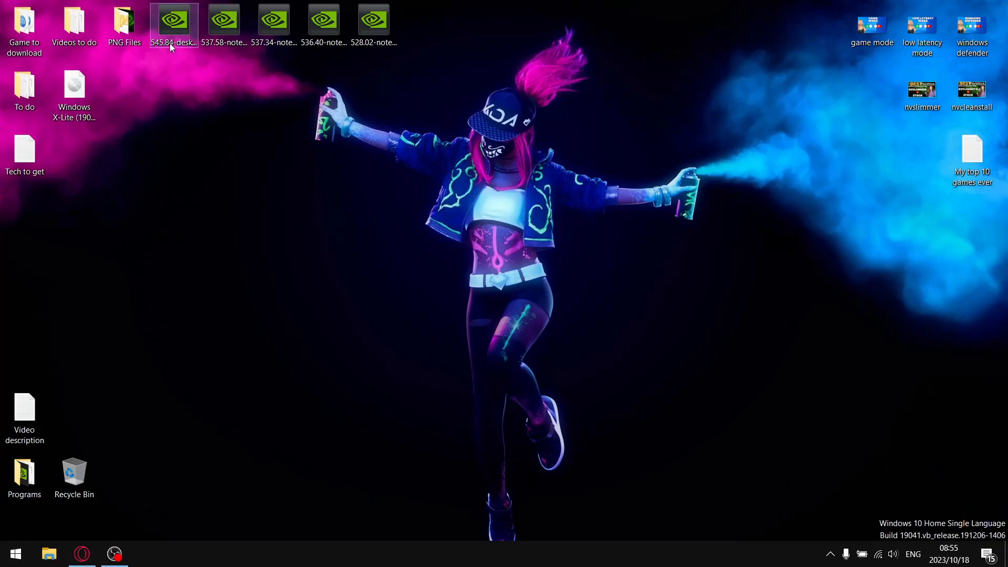
pyautogui.click(223, 19)
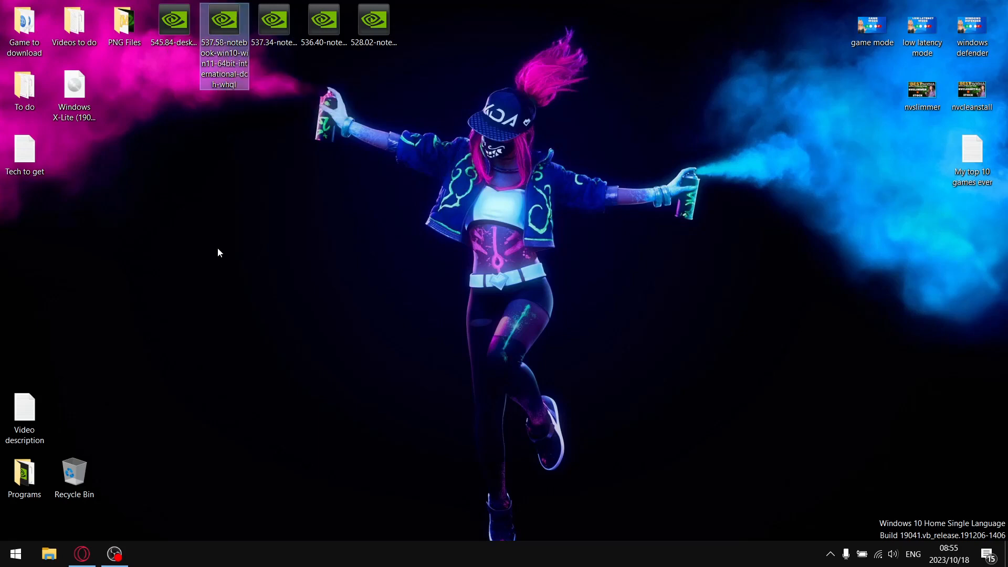
pyautogui.click(82, 553)
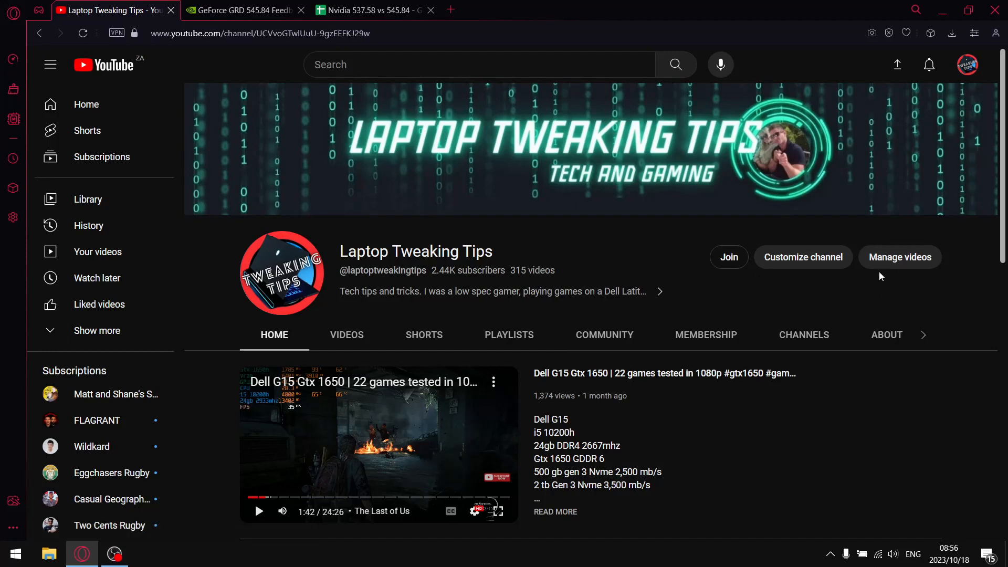
pyautogui.moveTo(956, 259)
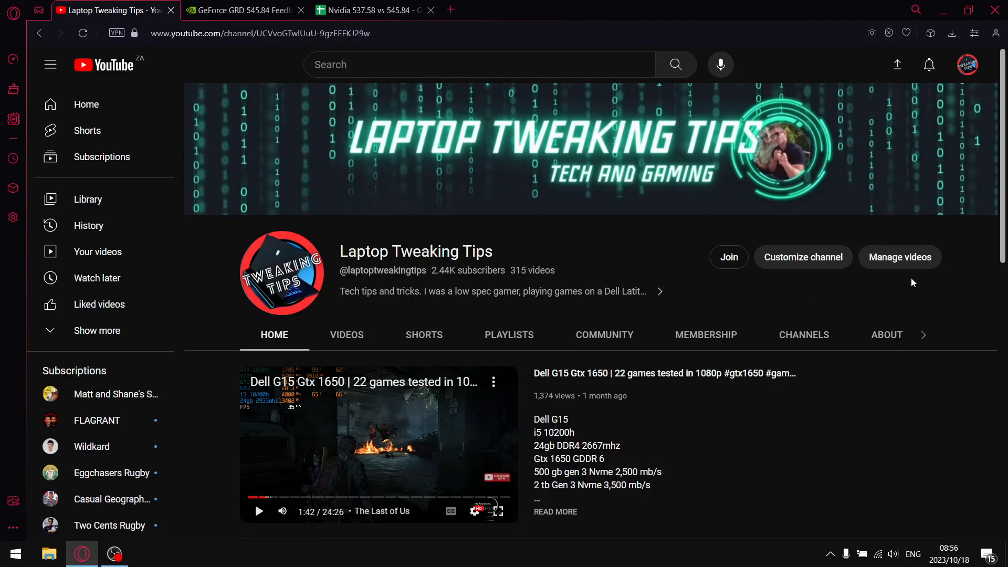
pyautogui.moveTo(954, 279)
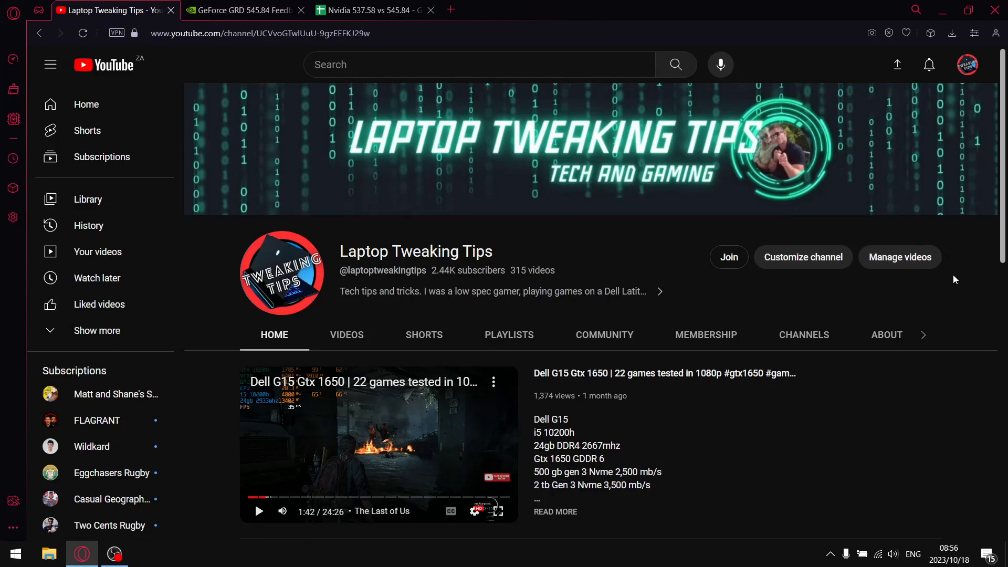
# Step: Scroll the channel's optimization playlists, then bring up the GeForce GRD 545.84 feedback thread
pyautogui.scroll(-3)
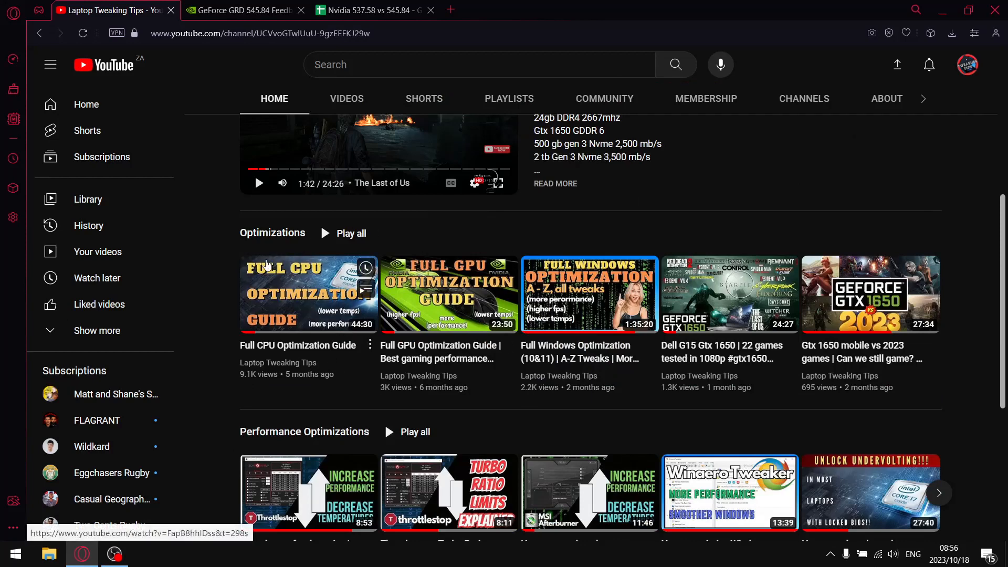
pyautogui.moveTo(308, 293)
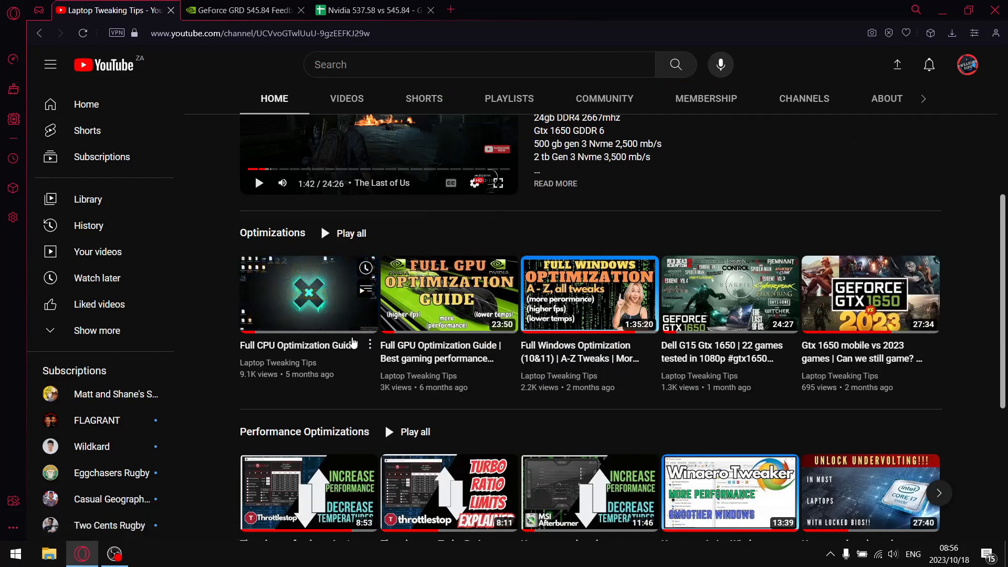
pyautogui.moveTo(597, 336)
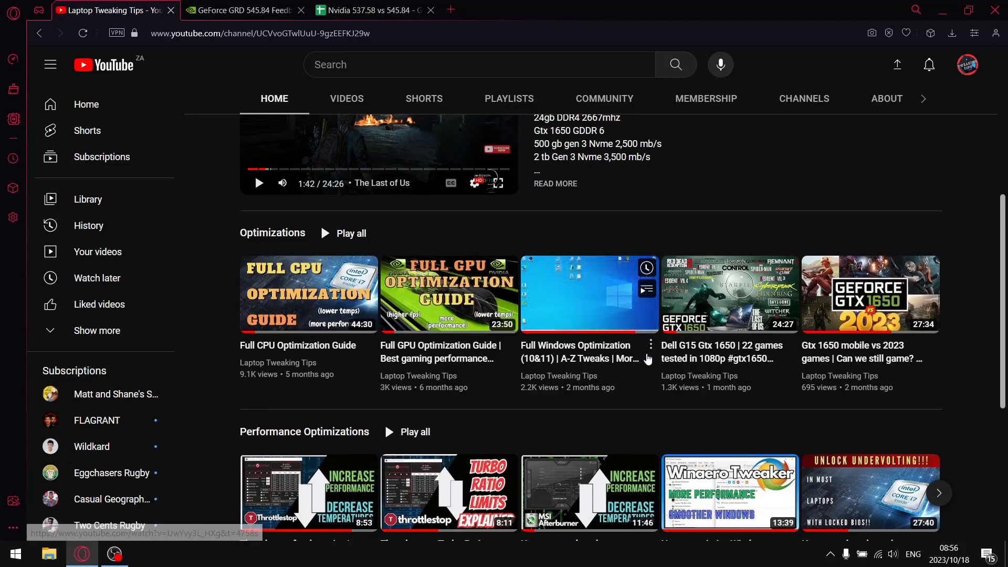
pyautogui.scroll(-3)
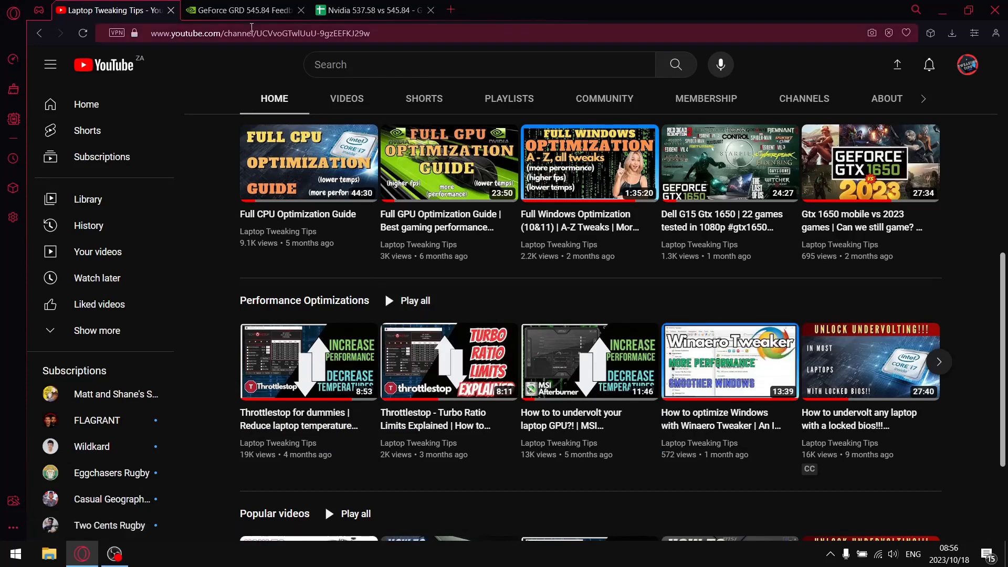
pyautogui.click(241, 9)
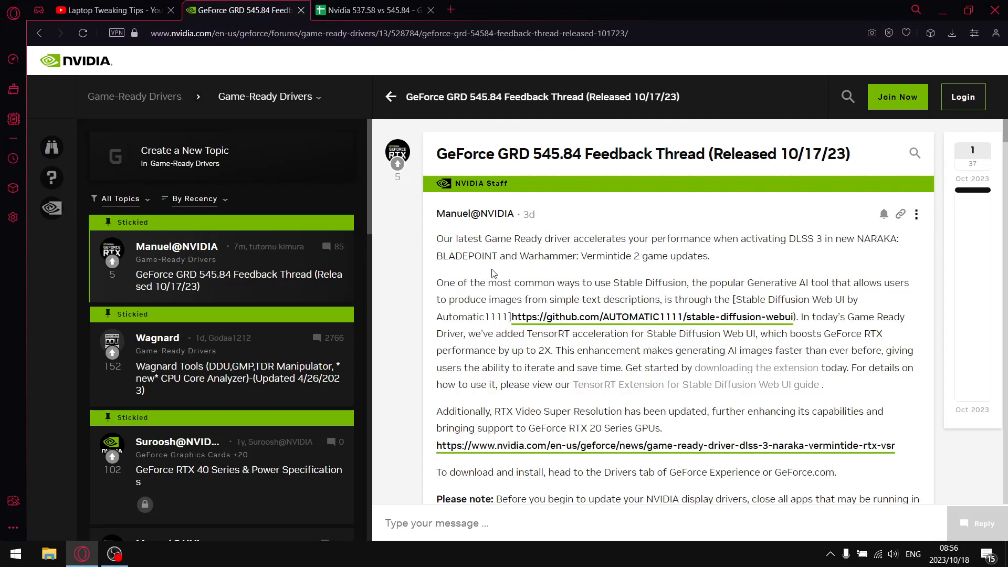
pyautogui.moveTo(627, 230)
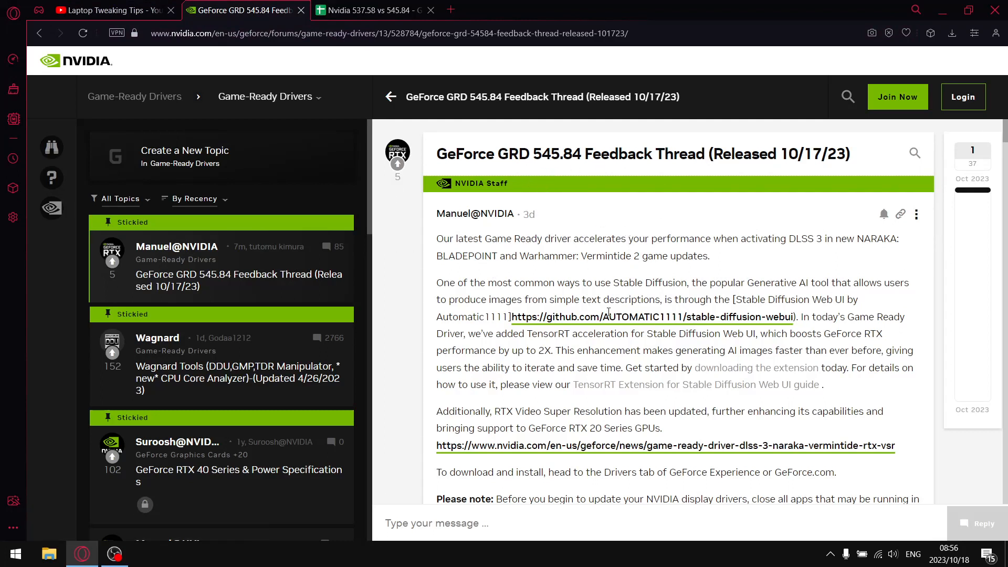
# Step: Read down the 545.84 thread to the REBAR stutter report, then show the comparison spreadsheet
pyautogui.scroll(-3)
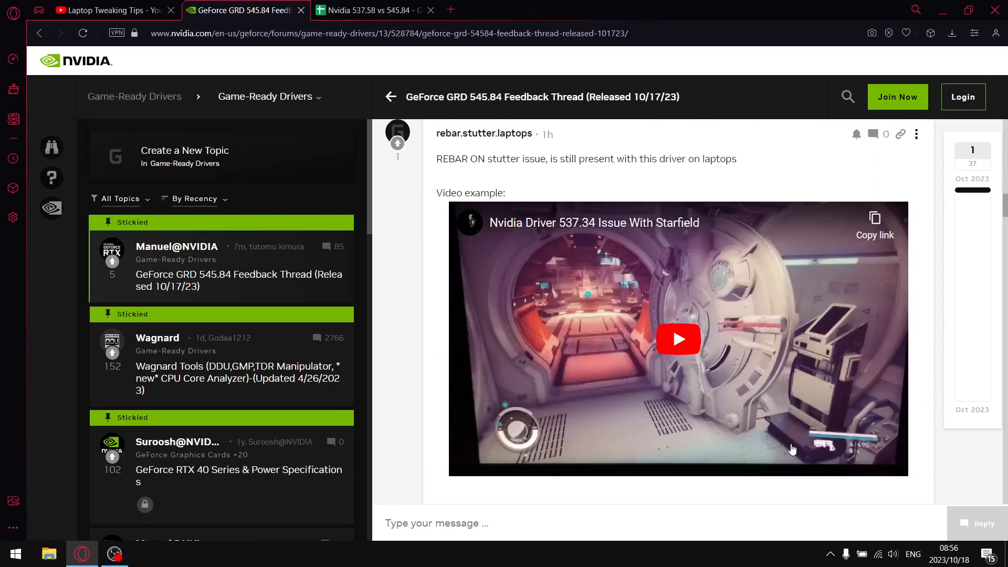
pyautogui.moveTo(656, 410)
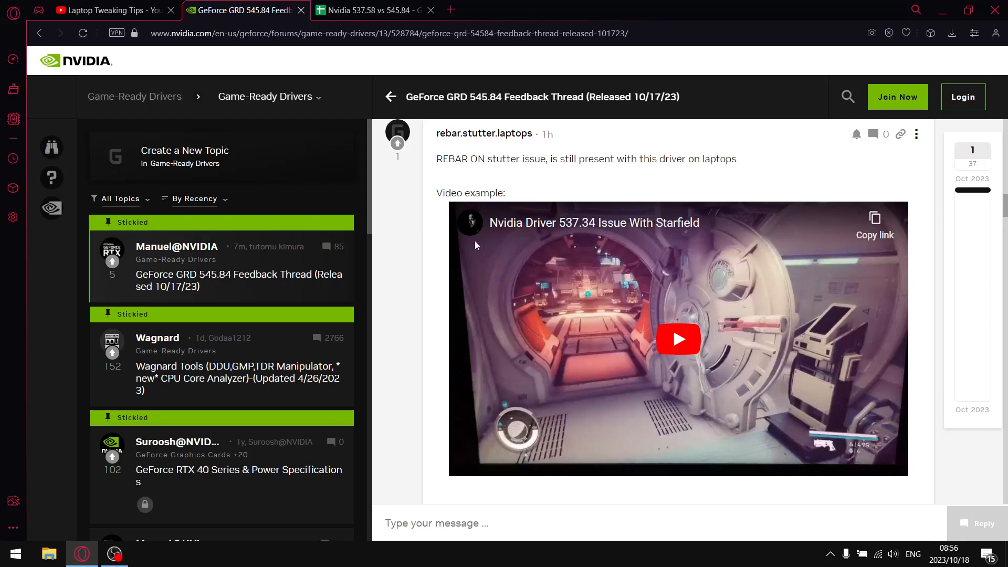
pyautogui.click(370, 9)
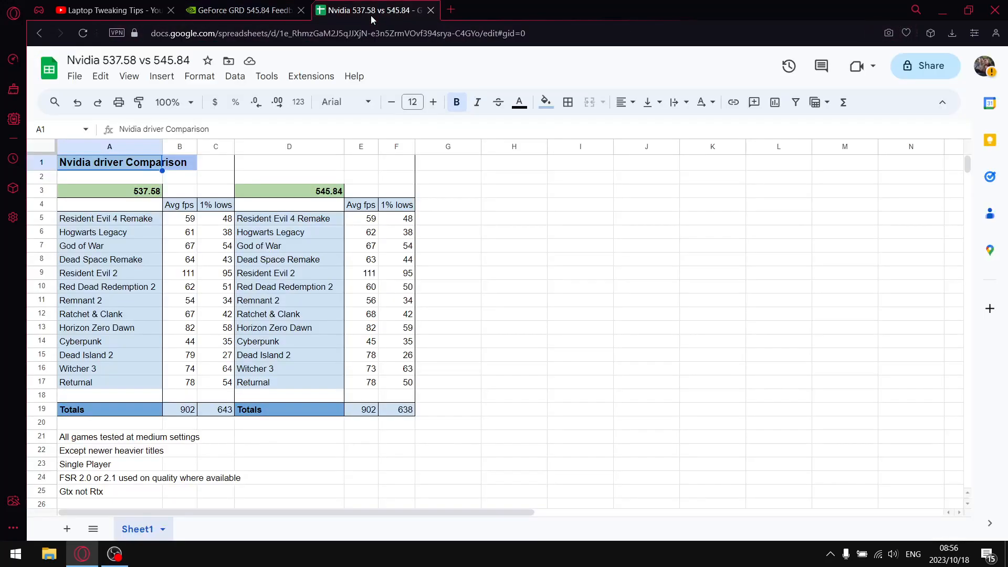
# Step: Minimize the browser to view the downloaded Nvidia driver installers on the desktop
pyautogui.click(241, 10)
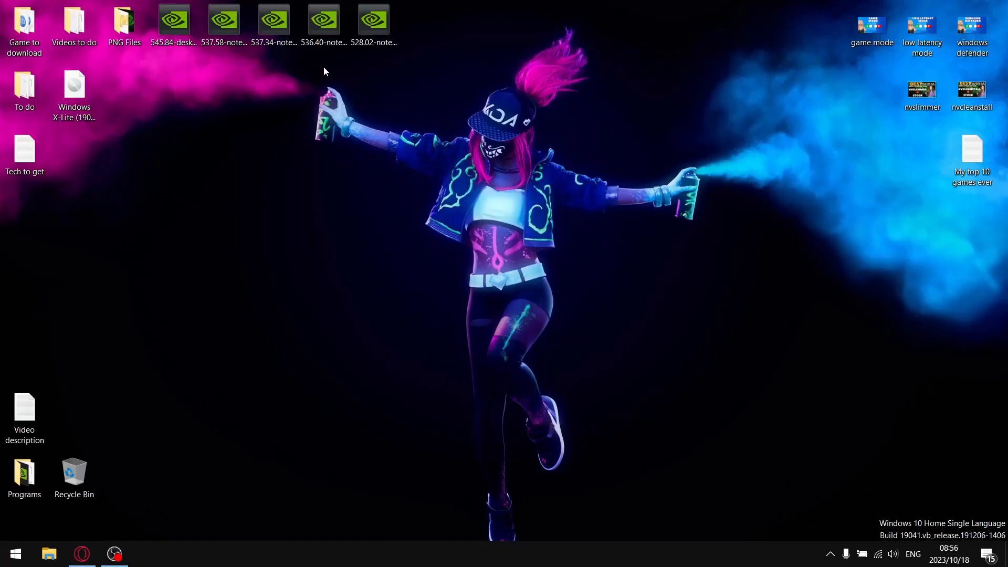
pyautogui.moveTo(294, 77)
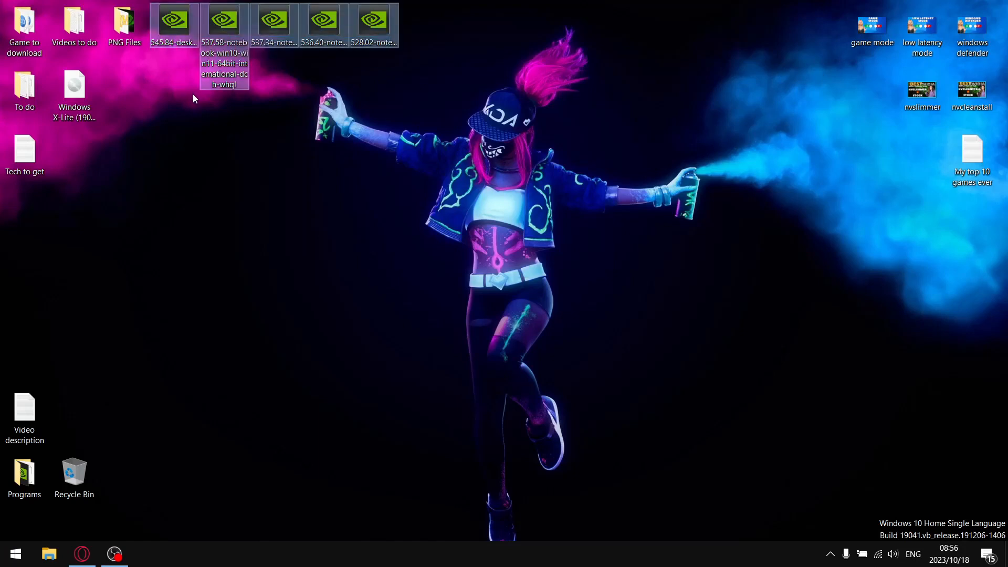
pyautogui.moveTo(212, 109)
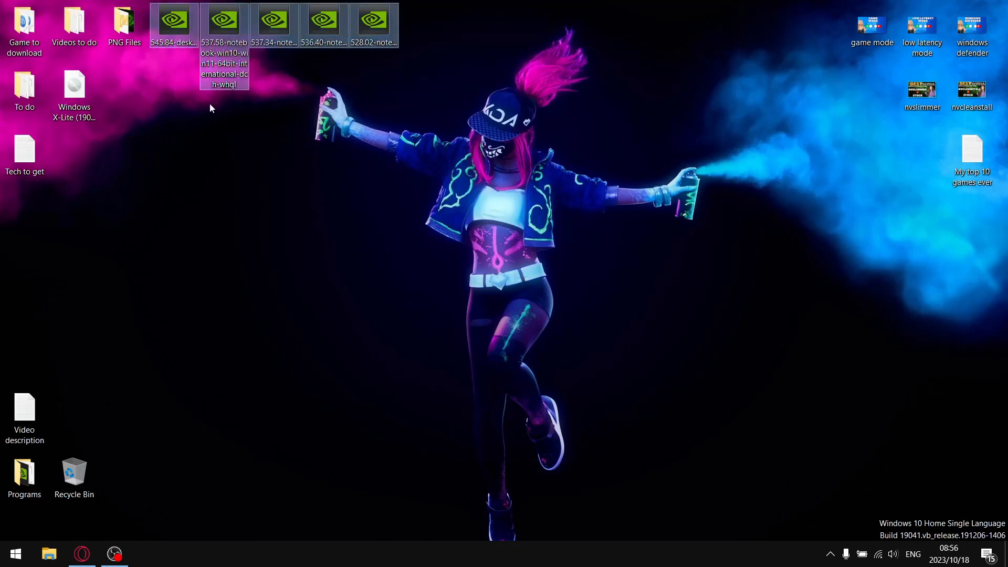
pyautogui.moveTo(297, 125)
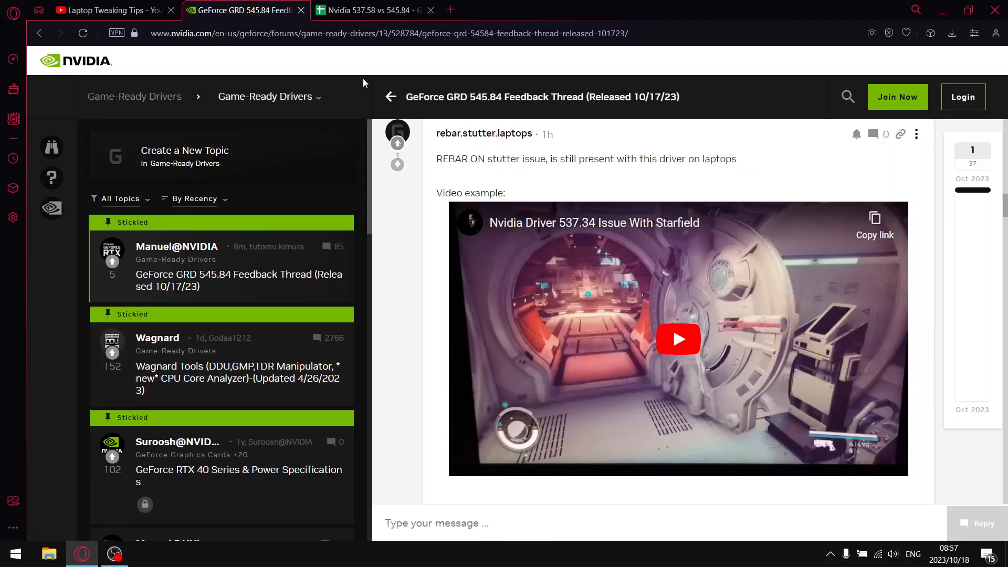
# Step: Review the comparison sheet's FSR and GTX notes, then select the 537.58 average FPS column
pyautogui.click(369, 9)
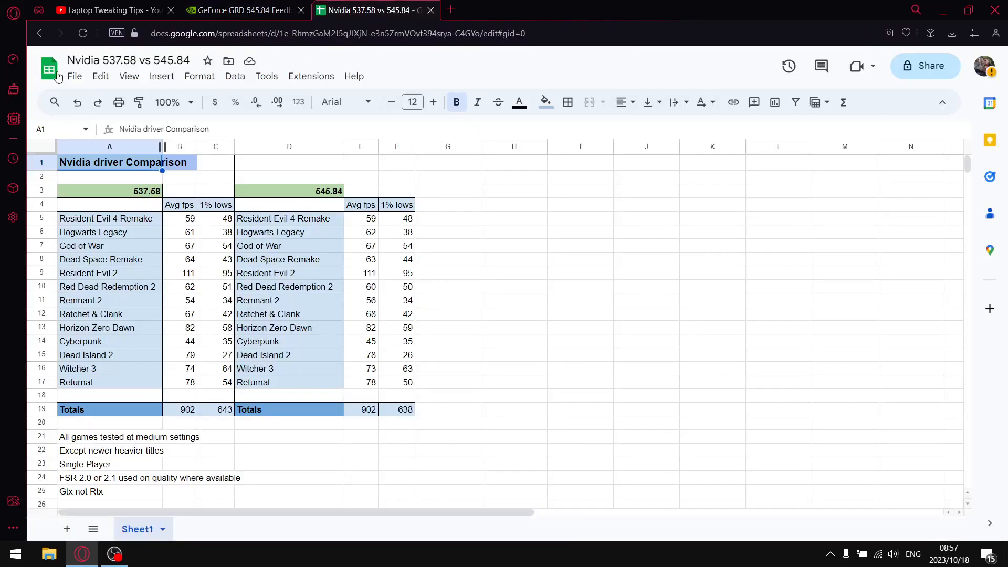
pyautogui.click(129, 60)
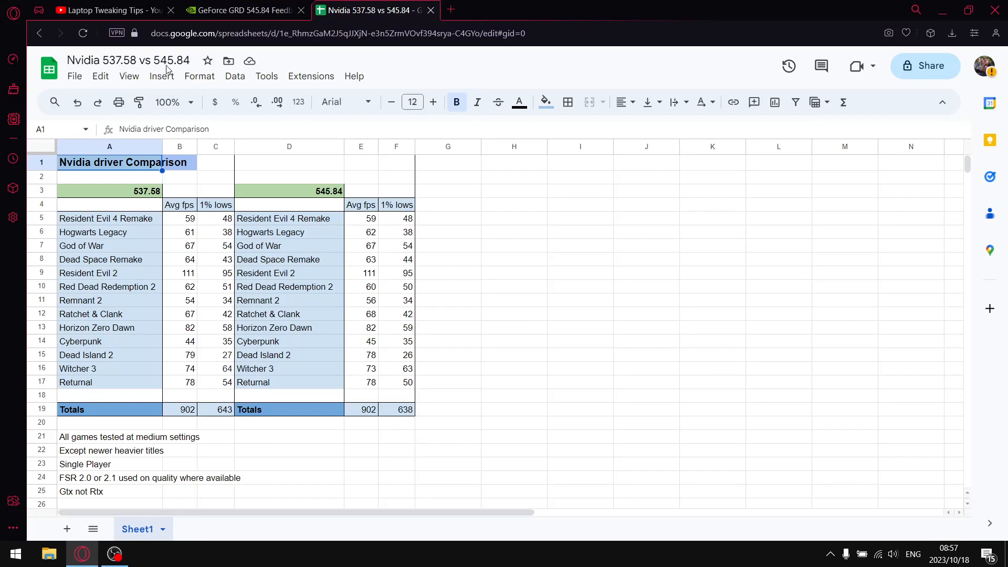
pyautogui.moveTo(166, 69)
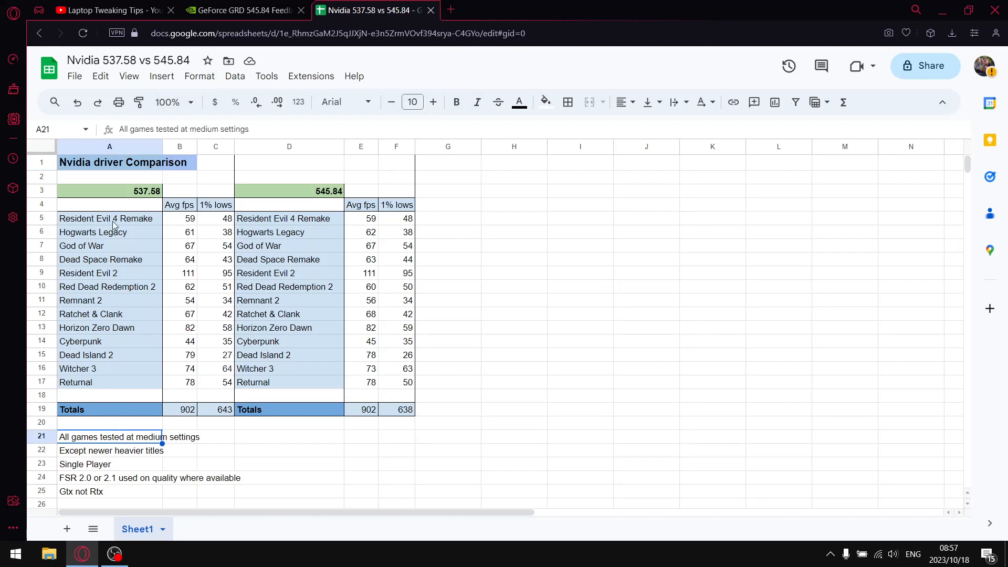
pyautogui.moveTo(115, 456)
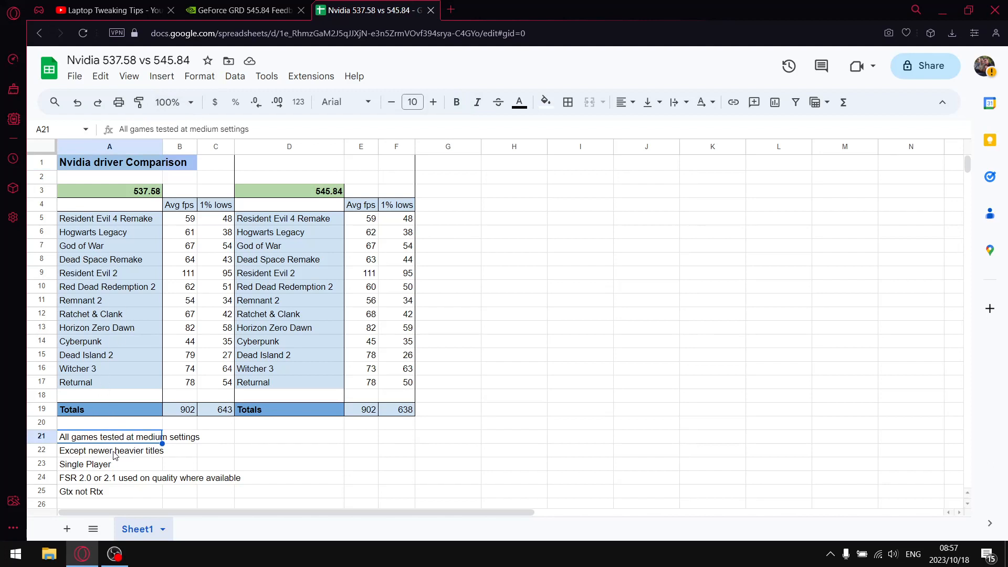
pyautogui.moveTo(169, 407)
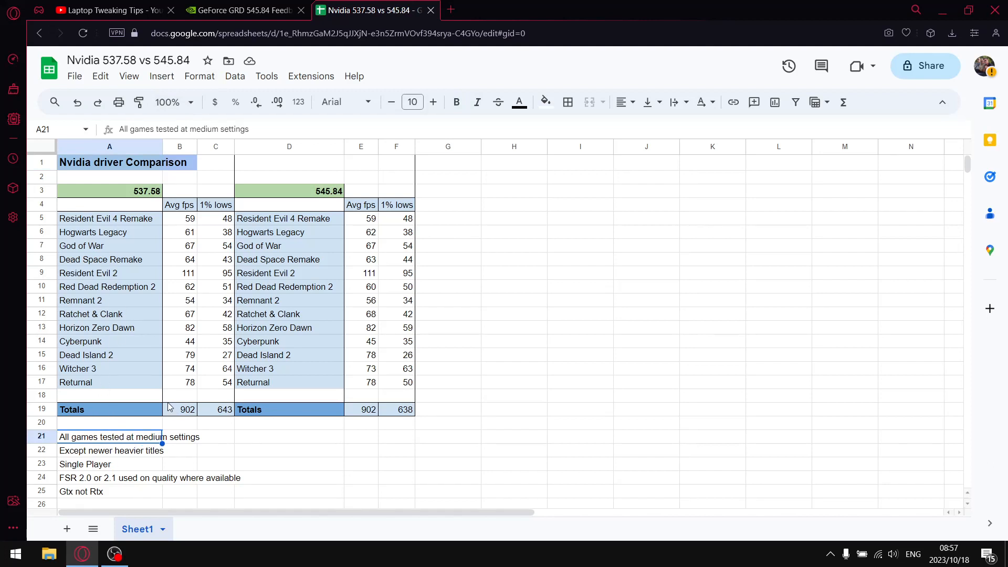
pyautogui.click(84, 464)
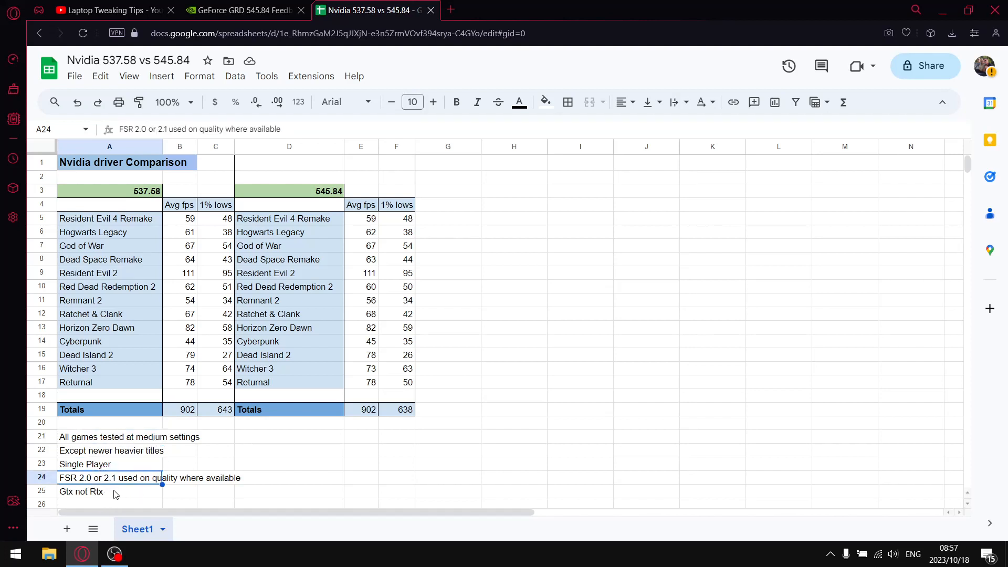
pyautogui.moveTo(163, 476)
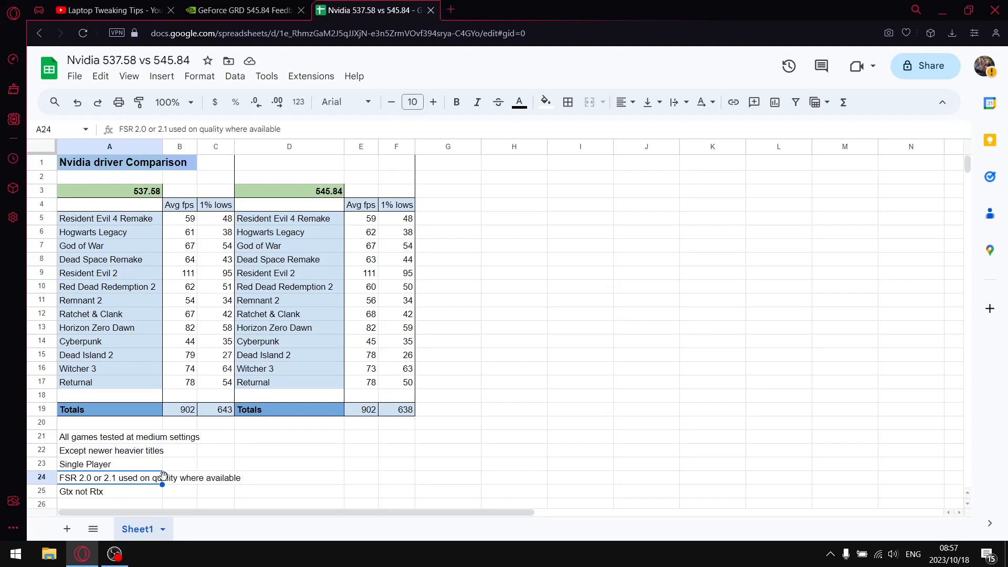
pyautogui.click(95, 492)
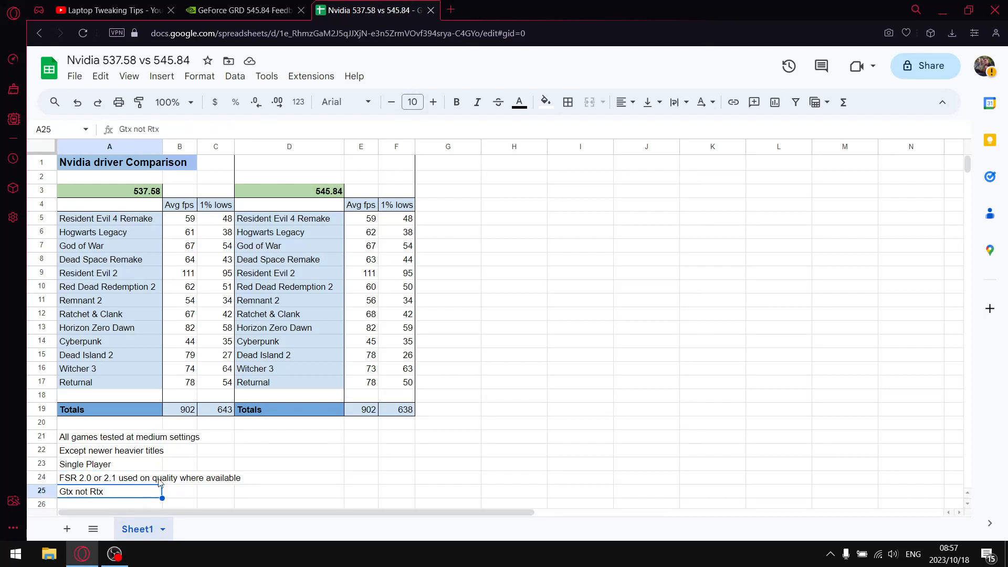
pyautogui.moveTo(212, 326)
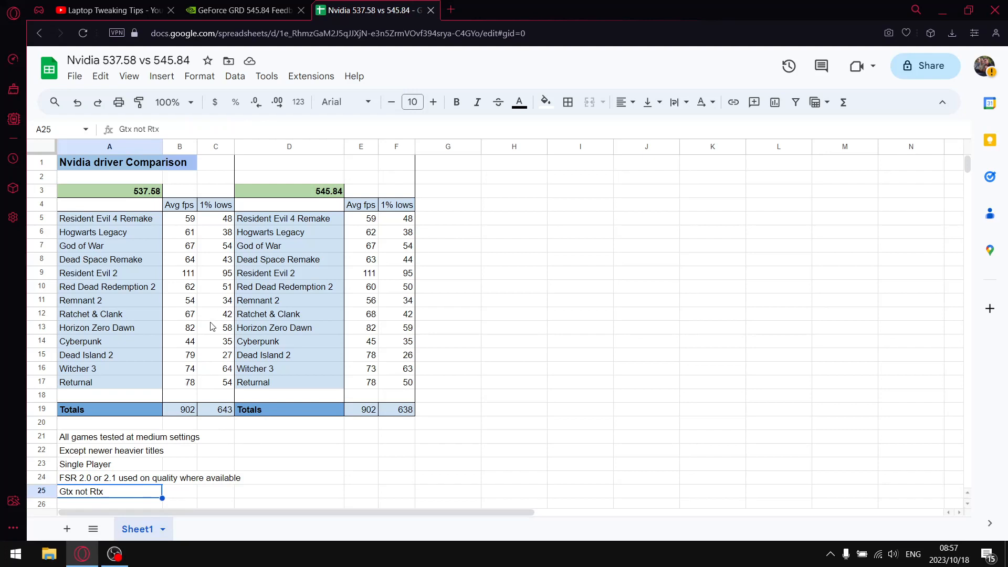
pyautogui.moveTo(226, 321)
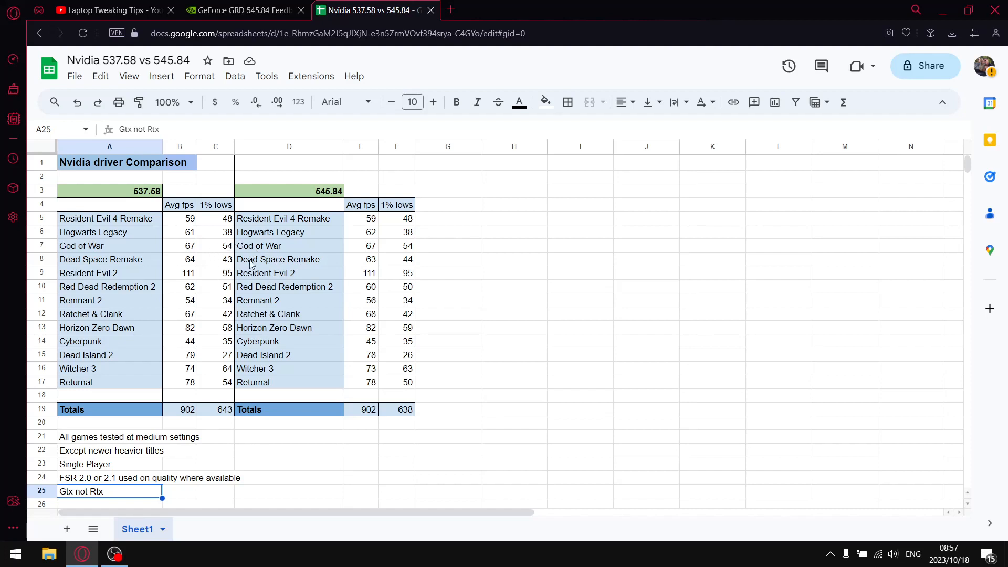
pyautogui.moveTo(213, 273)
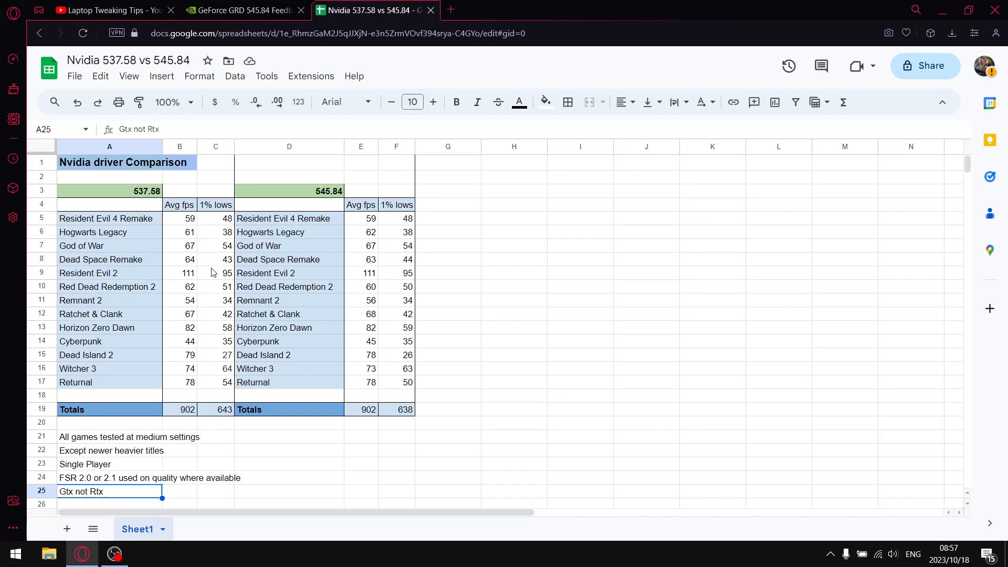
pyautogui.moveTo(214, 261)
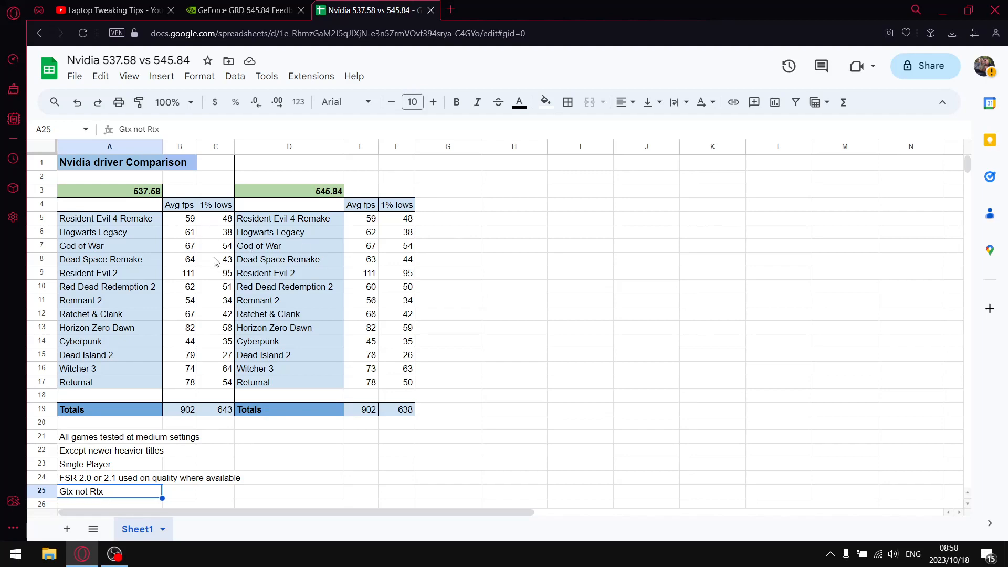
pyautogui.moveTo(169, 296)
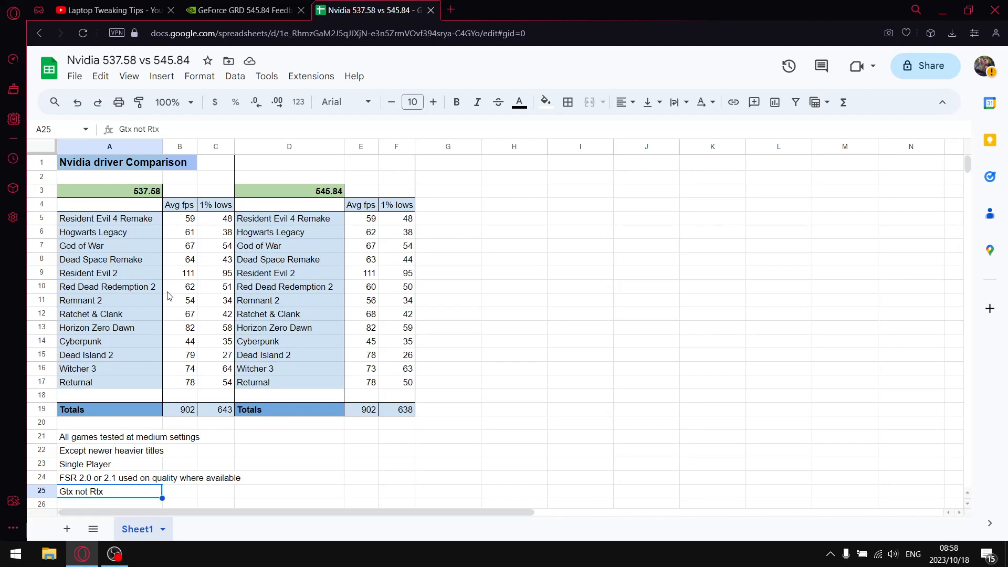
pyautogui.moveTo(173, 245)
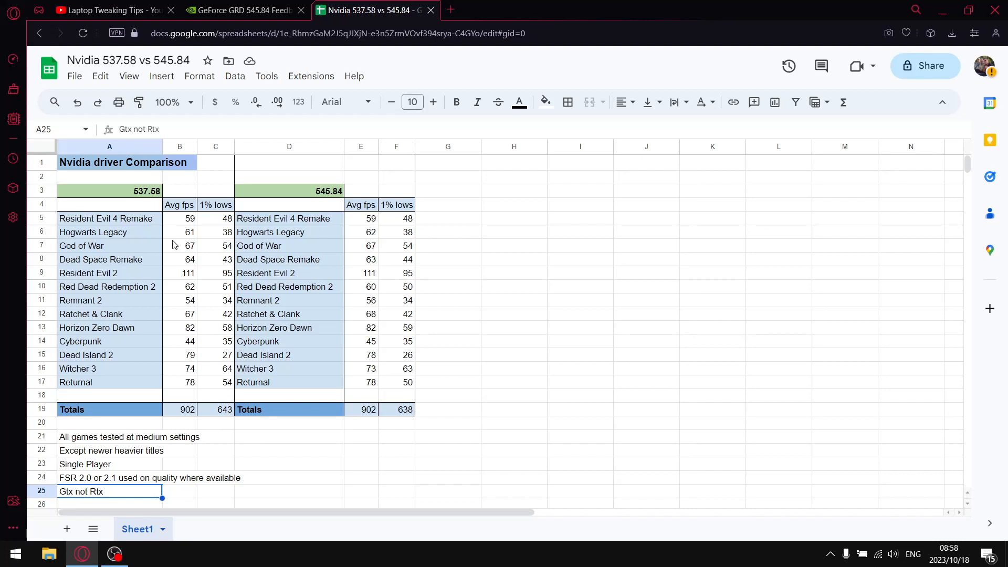
pyautogui.moveTo(198, 242)
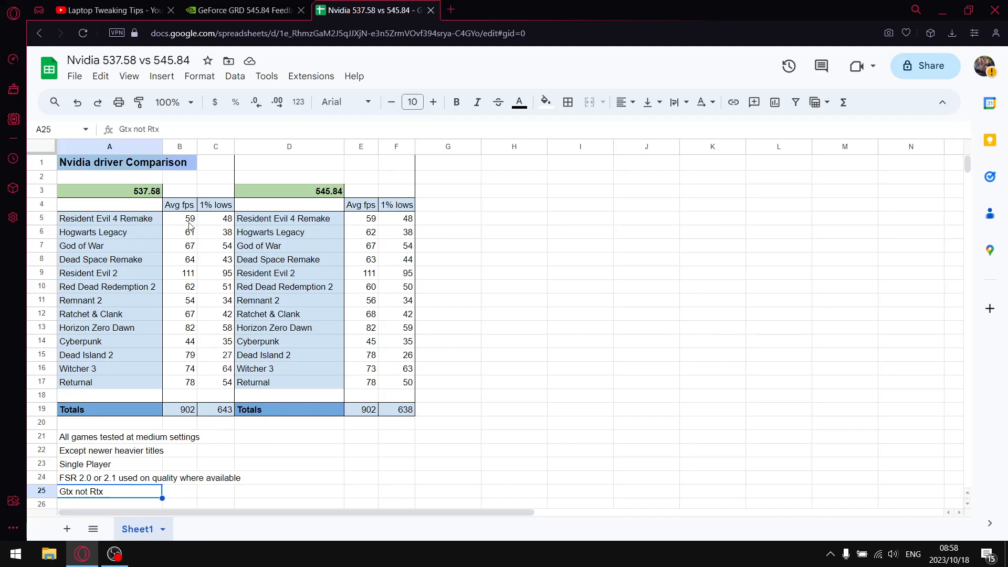
pyautogui.moveTo(180, 218); pyautogui.dragTo(180, 355)
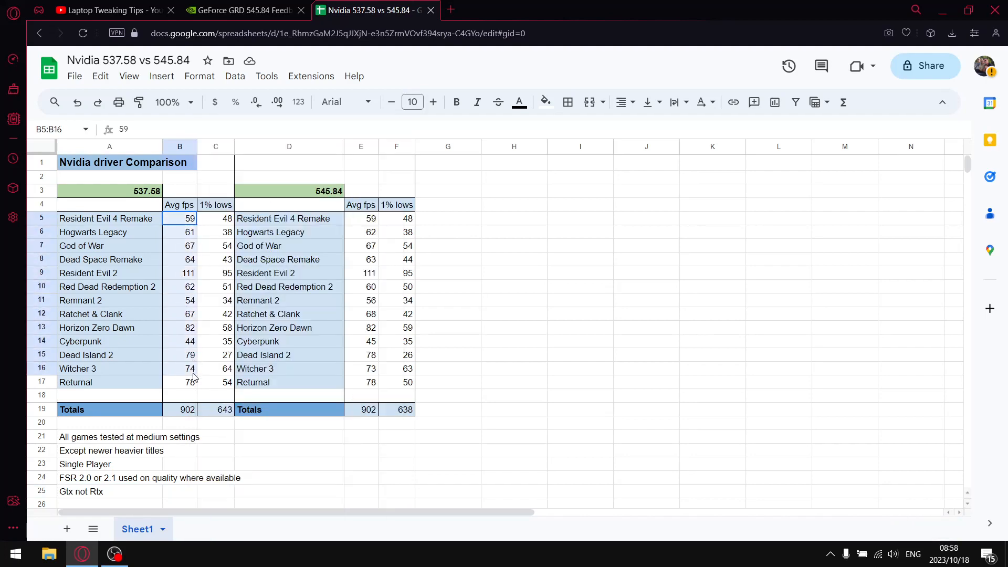
pyautogui.click(180, 410)
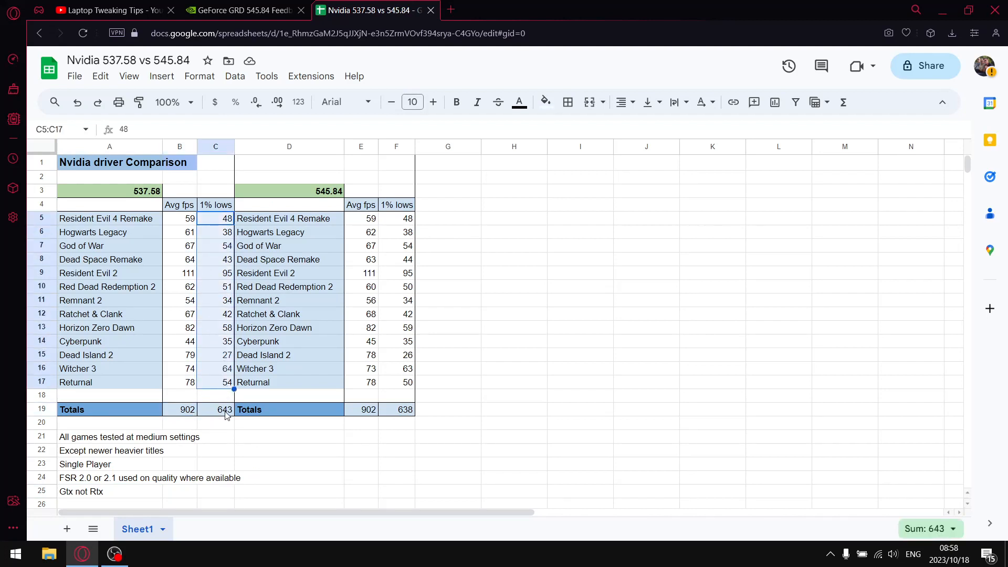
pyautogui.click(216, 409)
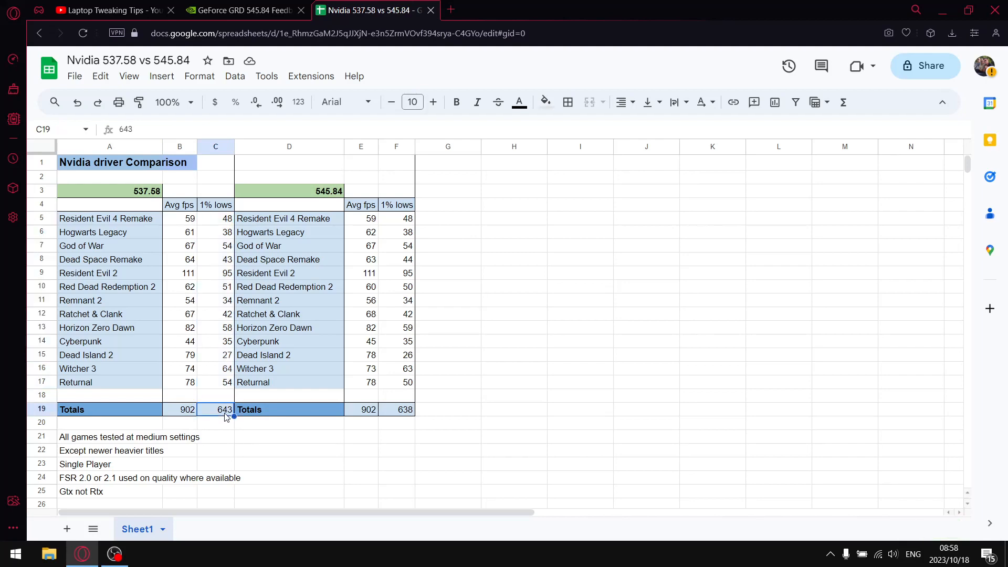
pyautogui.moveTo(341, 216)
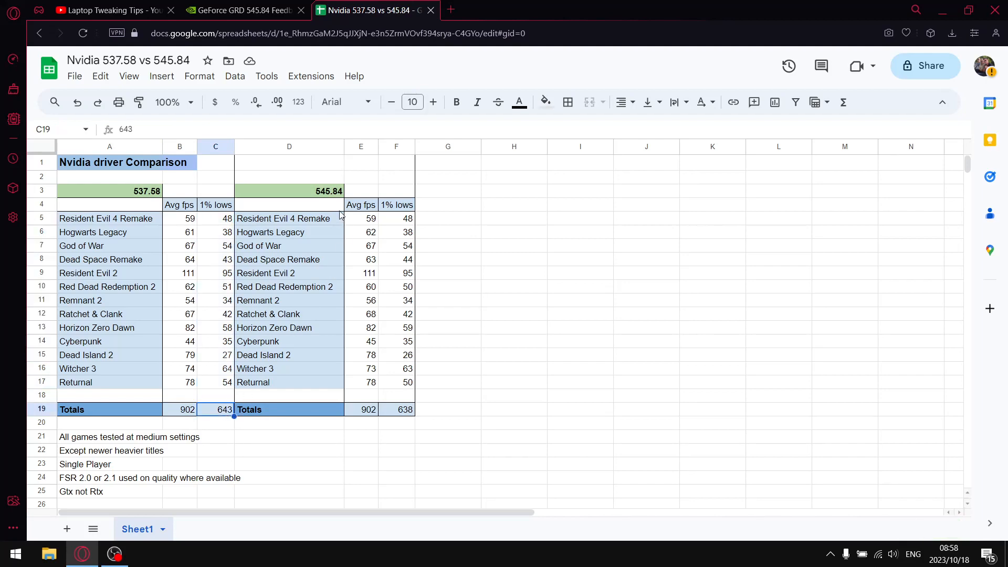
pyautogui.moveTo(373, 227)
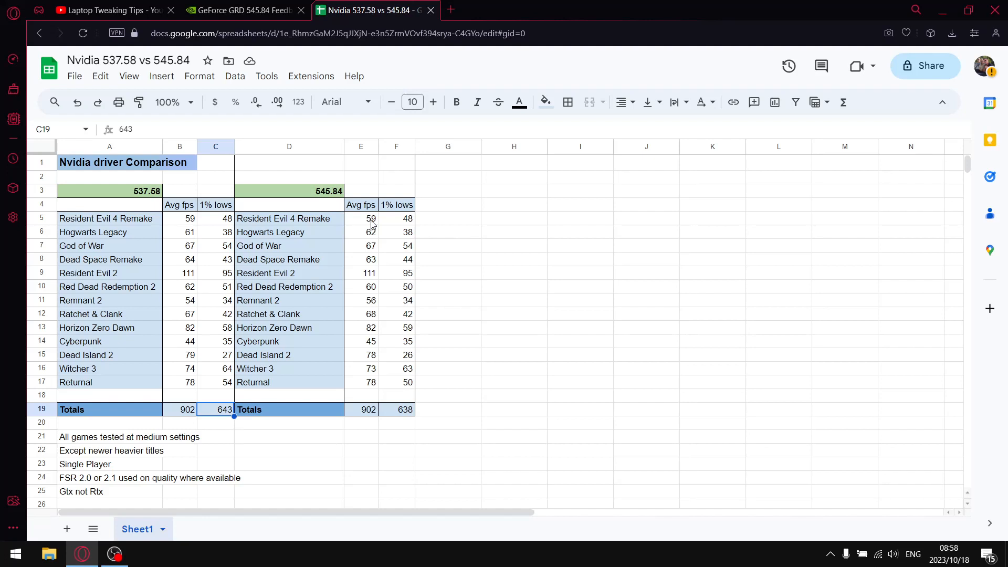
pyautogui.moveTo(360, 218); pyautogui.dragTo(361, 382)
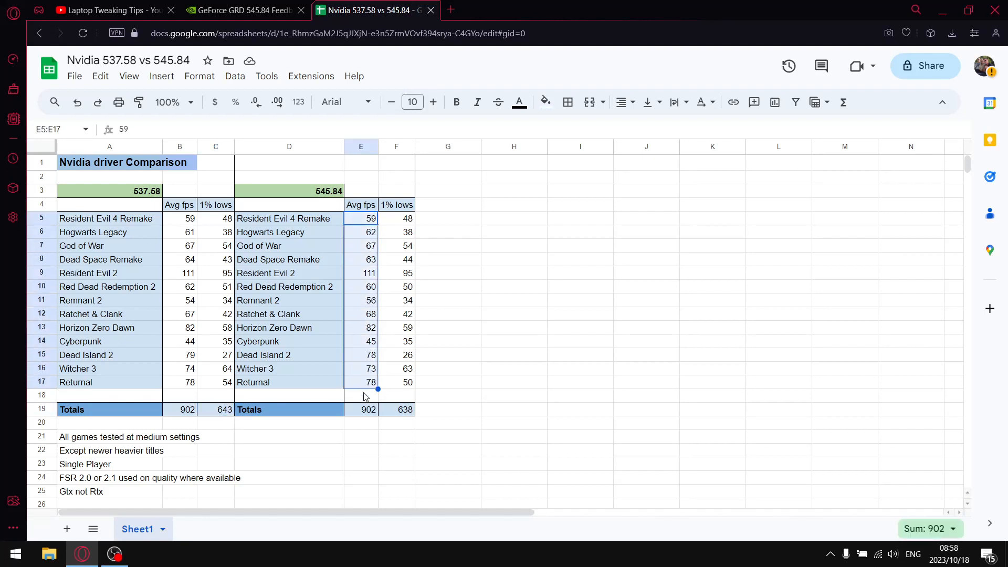
pyautogui.click(361, 410)
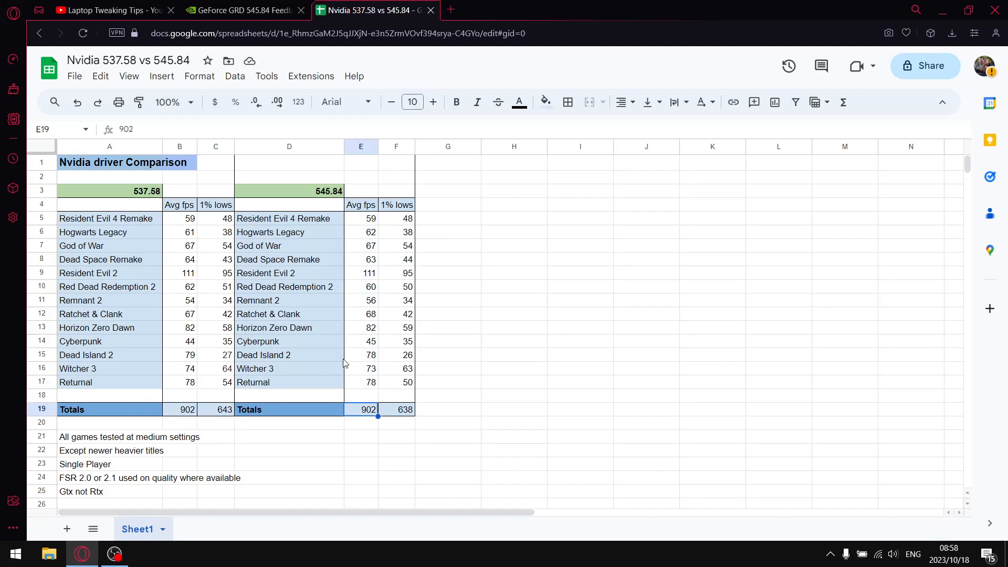
pyautogui.moveTo(400, 230)
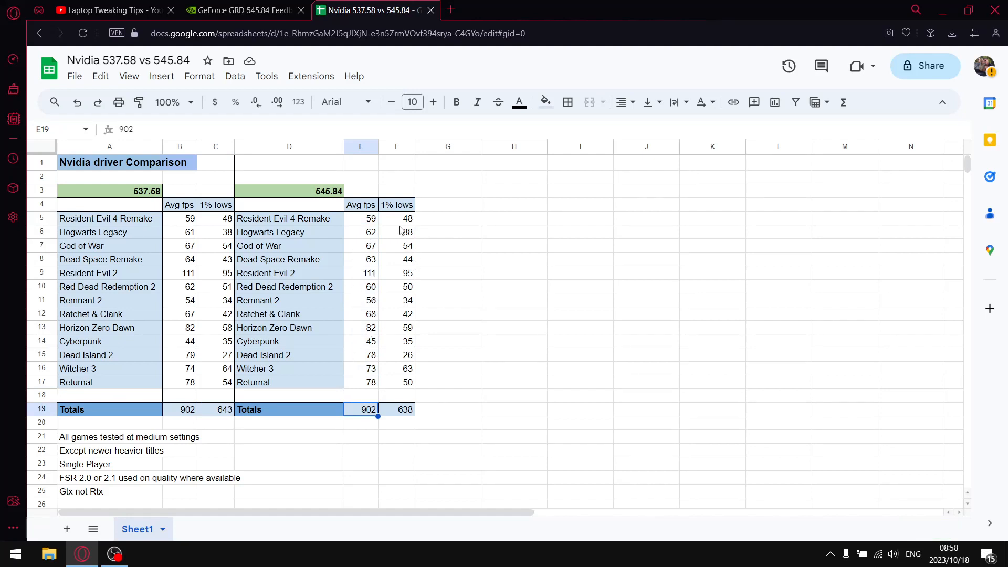
pyautogui.moveTo(395, 218); pyautogui.dragTo(396, 382)
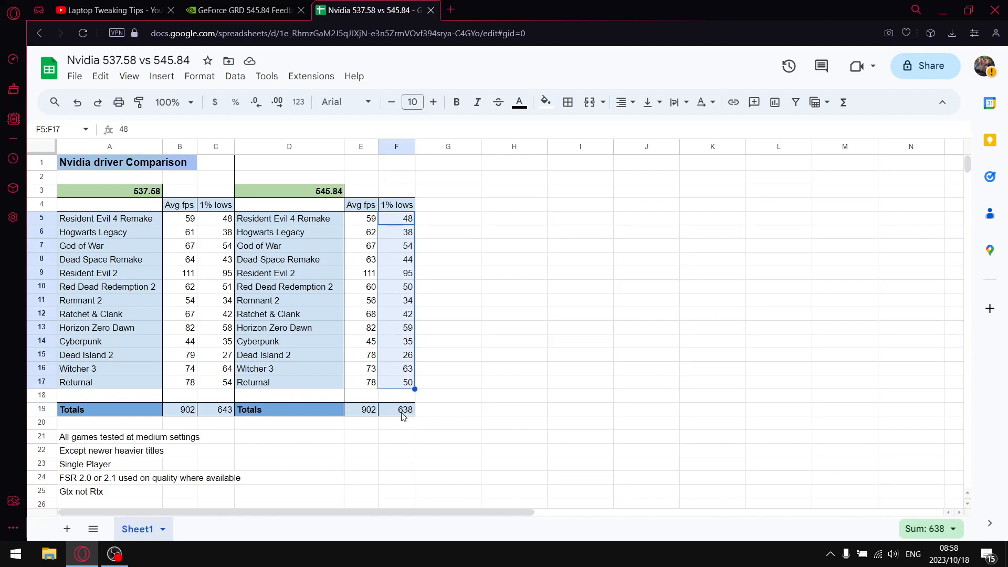
pyautogui.click(396, 410)
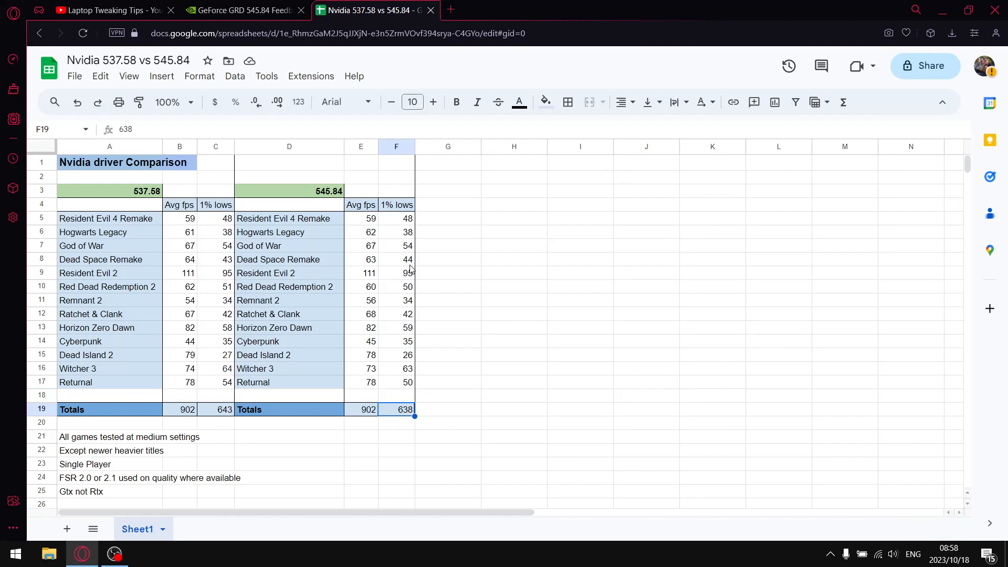
pyautogui.moveTo(249, 346)
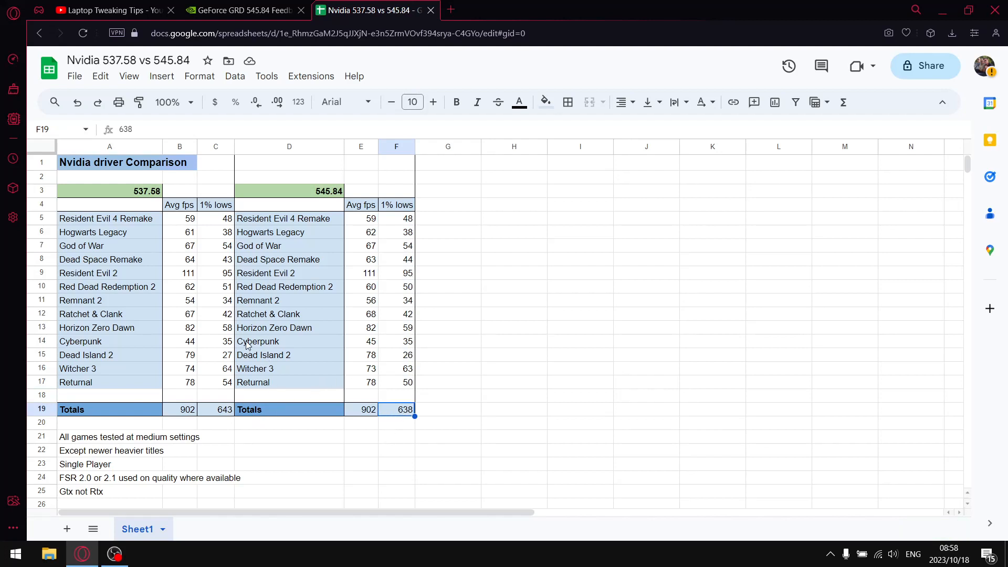
pyautogui.moveTo(226, 226)
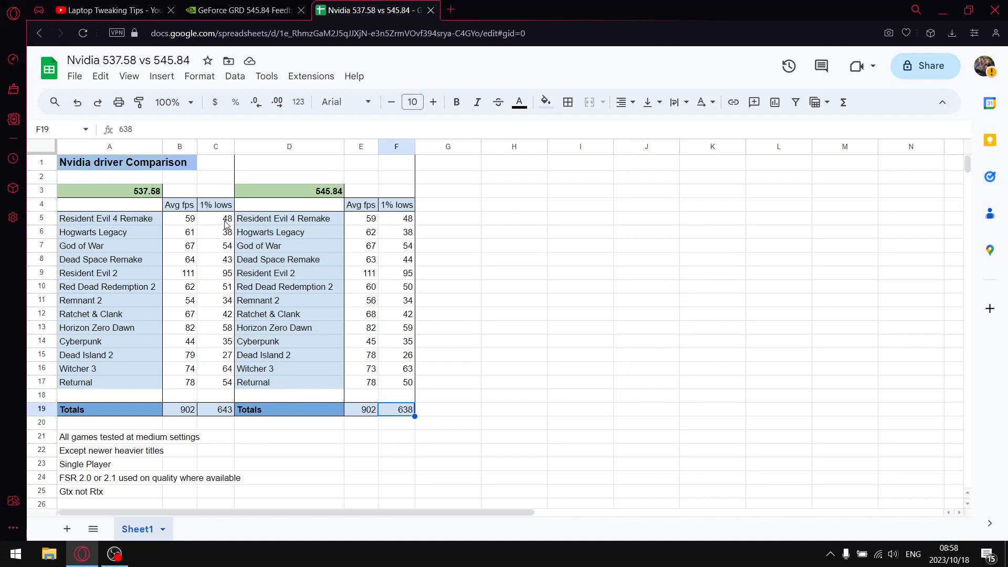
# Step: Check 545.84 1% lows for Returnal, Red Dead Redemption 2, Dead Space Remake, then revisit the feedback thread
pyautogui.click(396, 246)
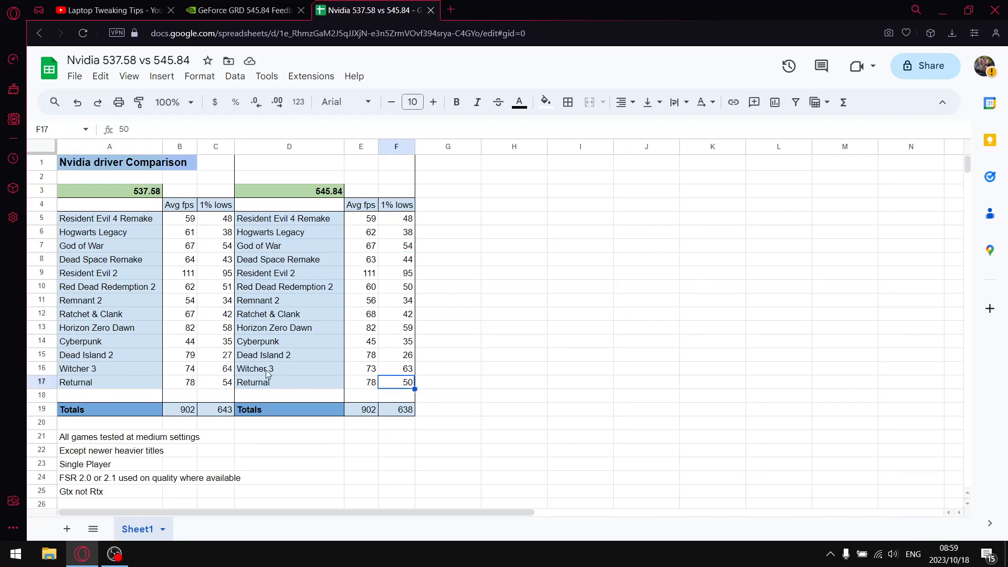
pyautogui.moveTo(166, 329)
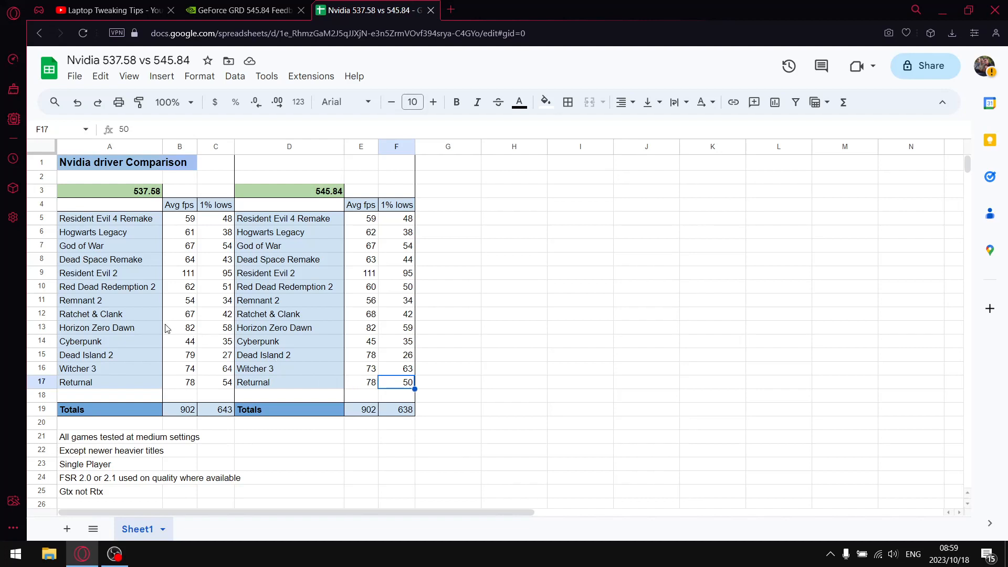
pyautogui.moveTo(316, 306)
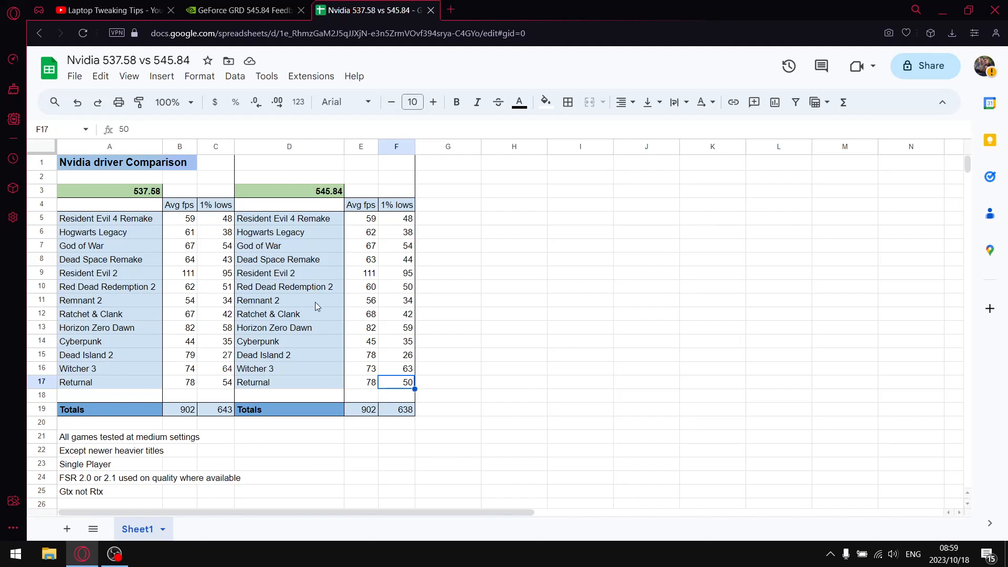
pyautogui.click(396, 286)
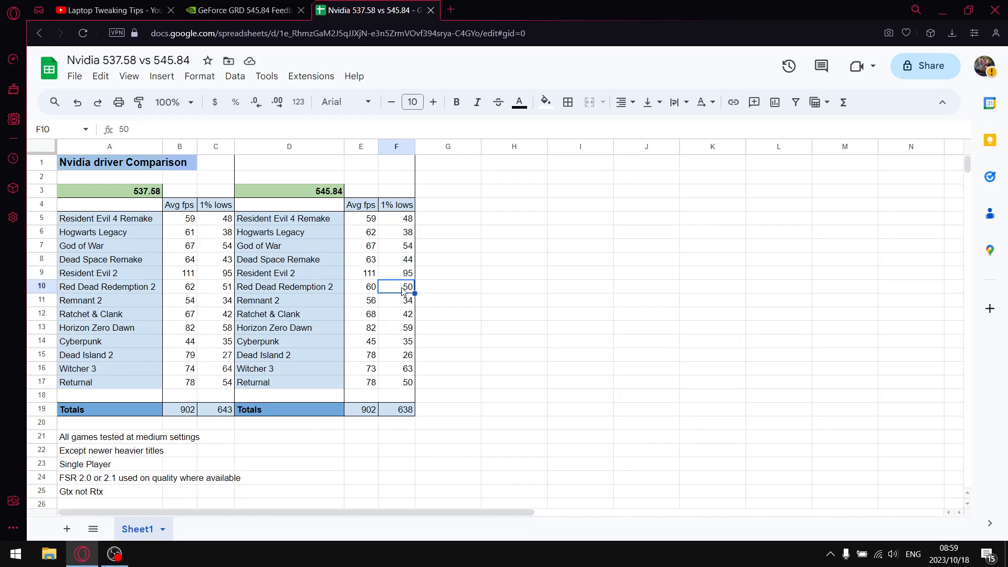
pyautogui.moveTo(413, 260)
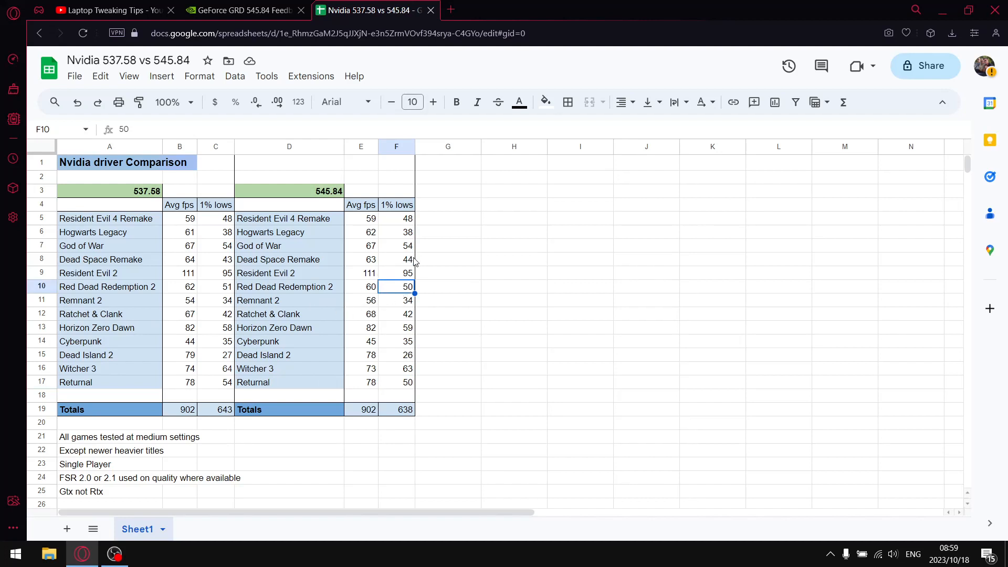
pyautogui.click(396, 259)
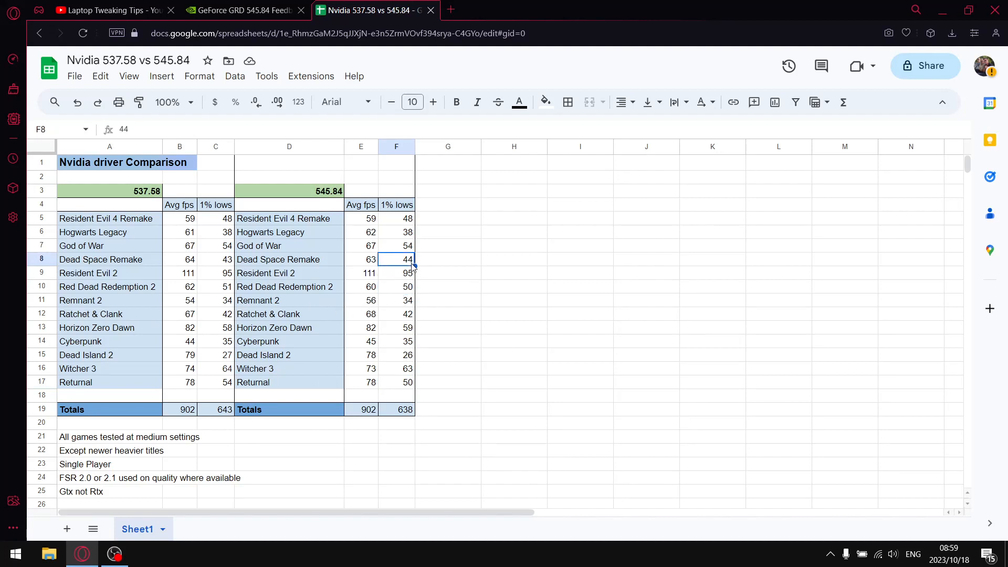
pyautogui.moveTo(404, 341)
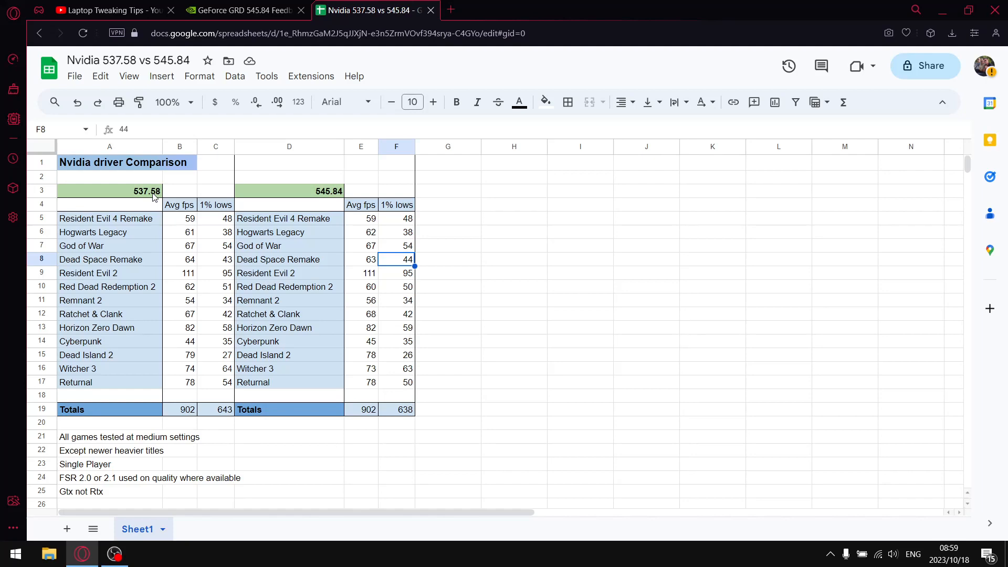
pyautogui.click(241, 9)
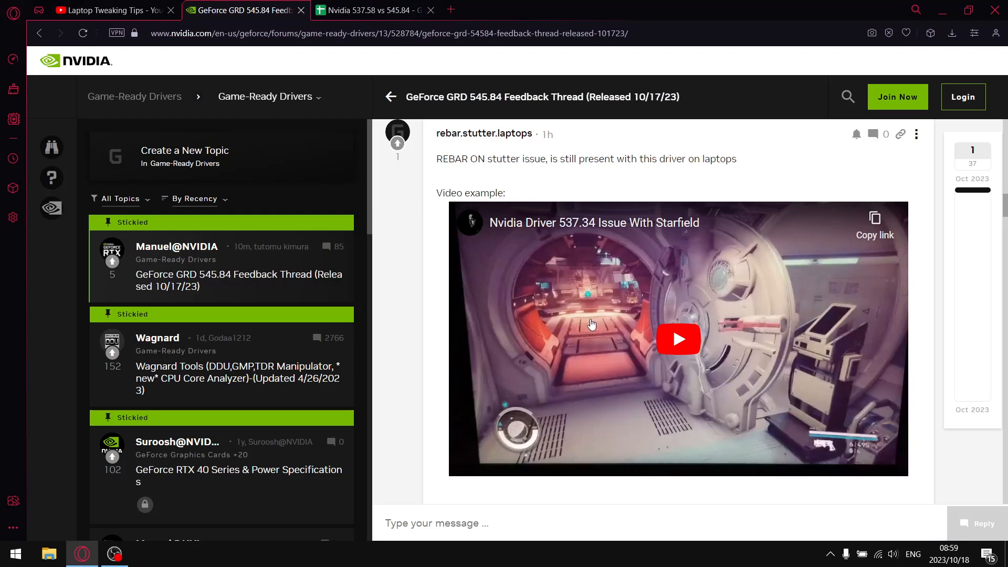
pyautogui.moveTo(405, 74)
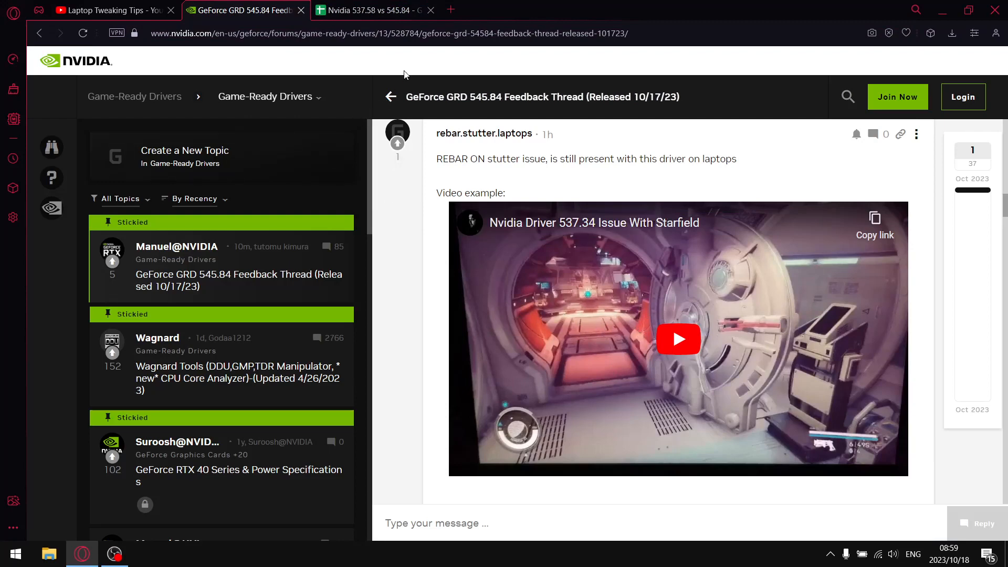
pyautogui.moveTo(373, 9)
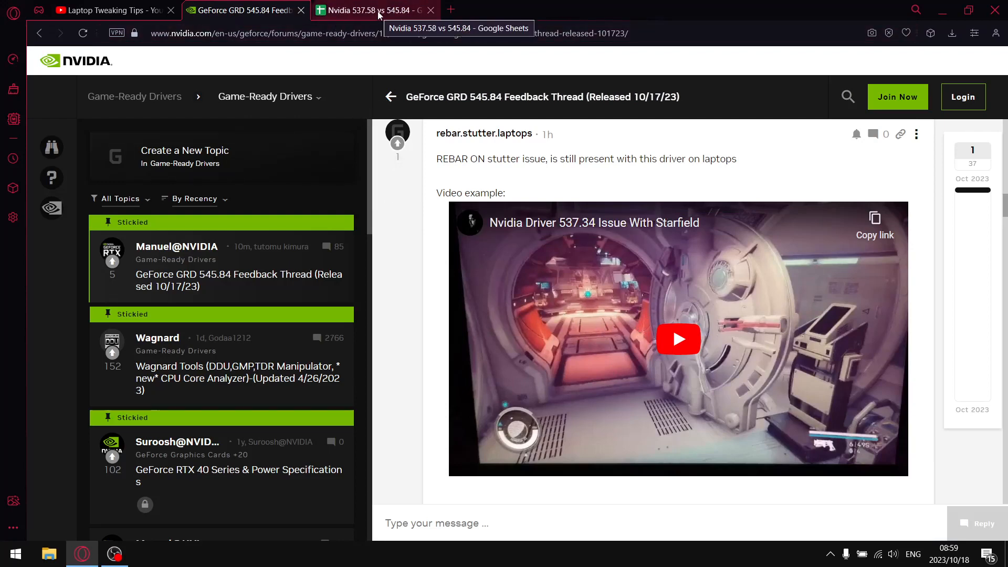
# Step: Return to the comparison spreadsheet and select the 545.84 header in D3
pyautogui.click(373, 10)
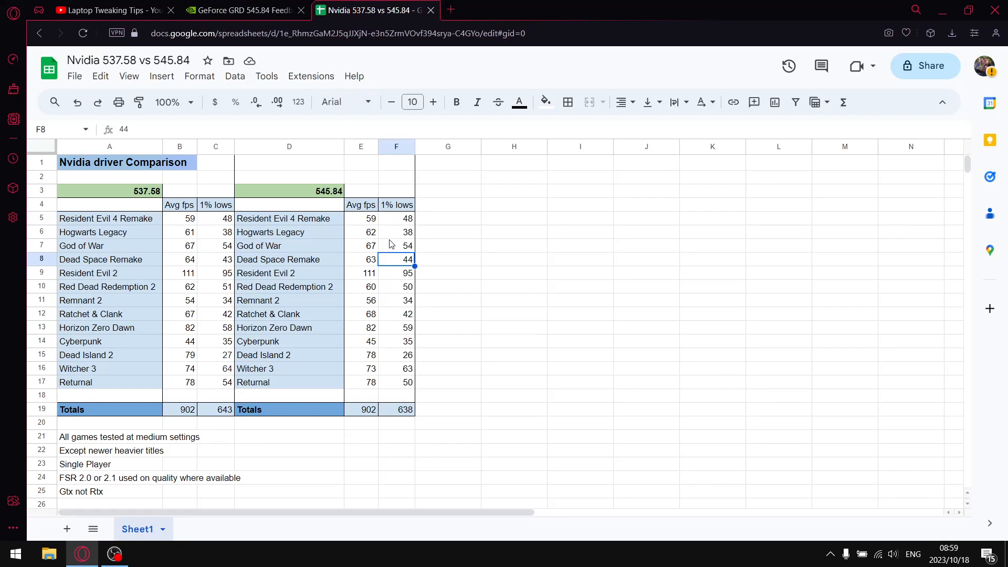
pyautogui.click(288, 191)
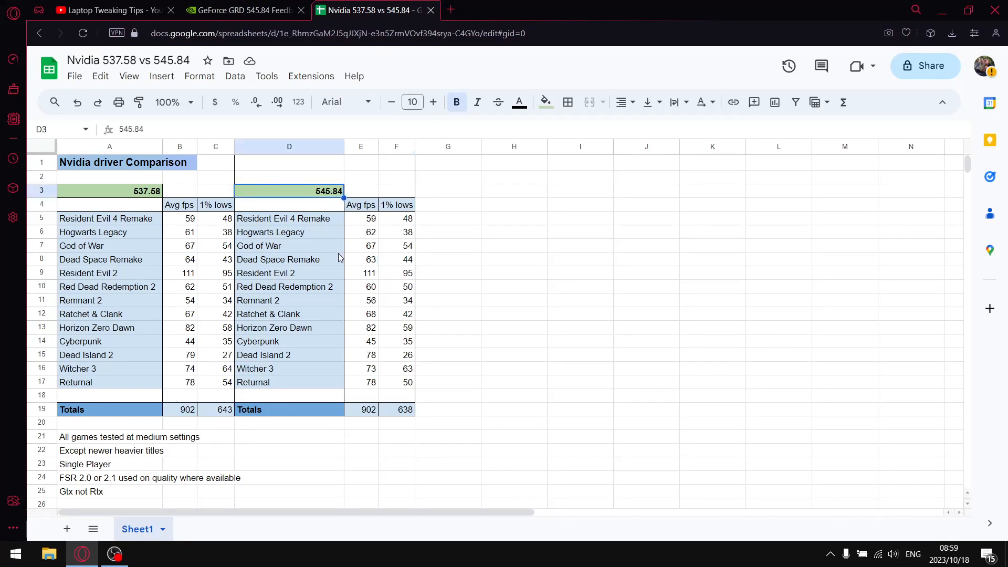
pyautogui.moveTo(346, 239)
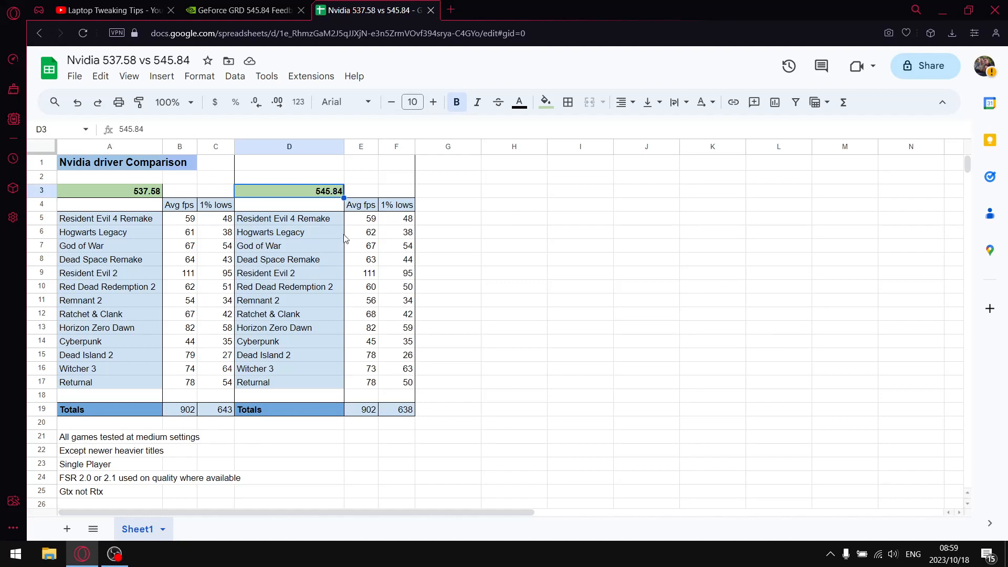
pyautogui.moveTo(349, 221)
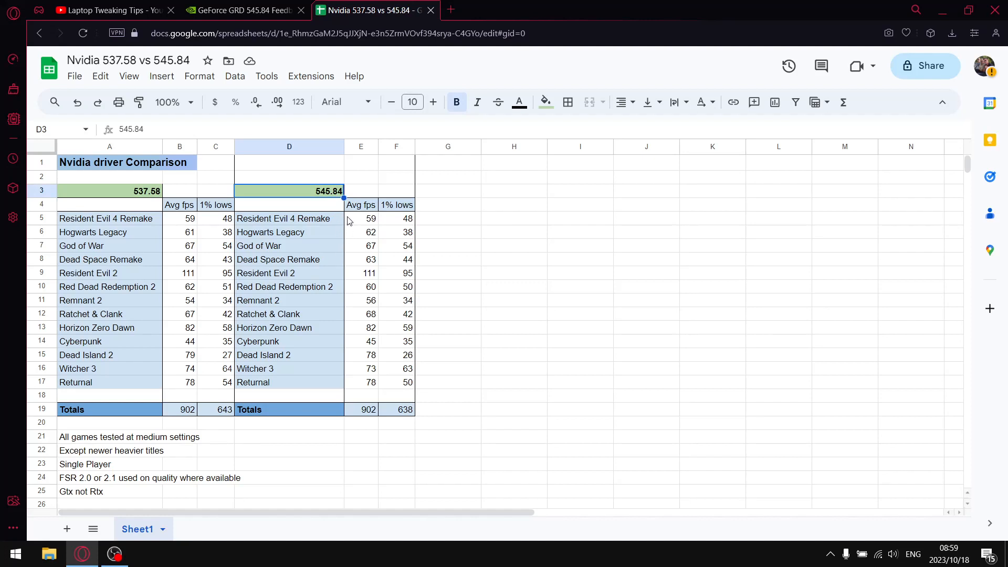